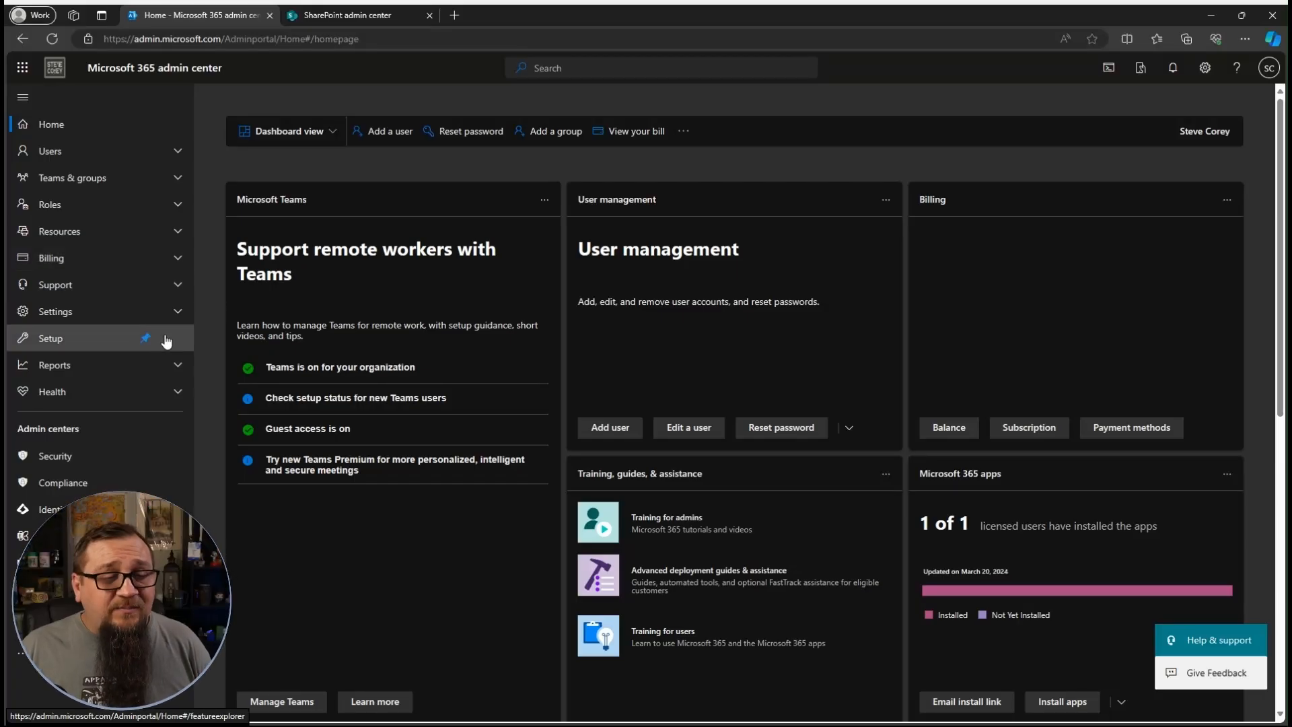
Go to the Setup page and scroll to the Files and content section.
left_click(50, 337)
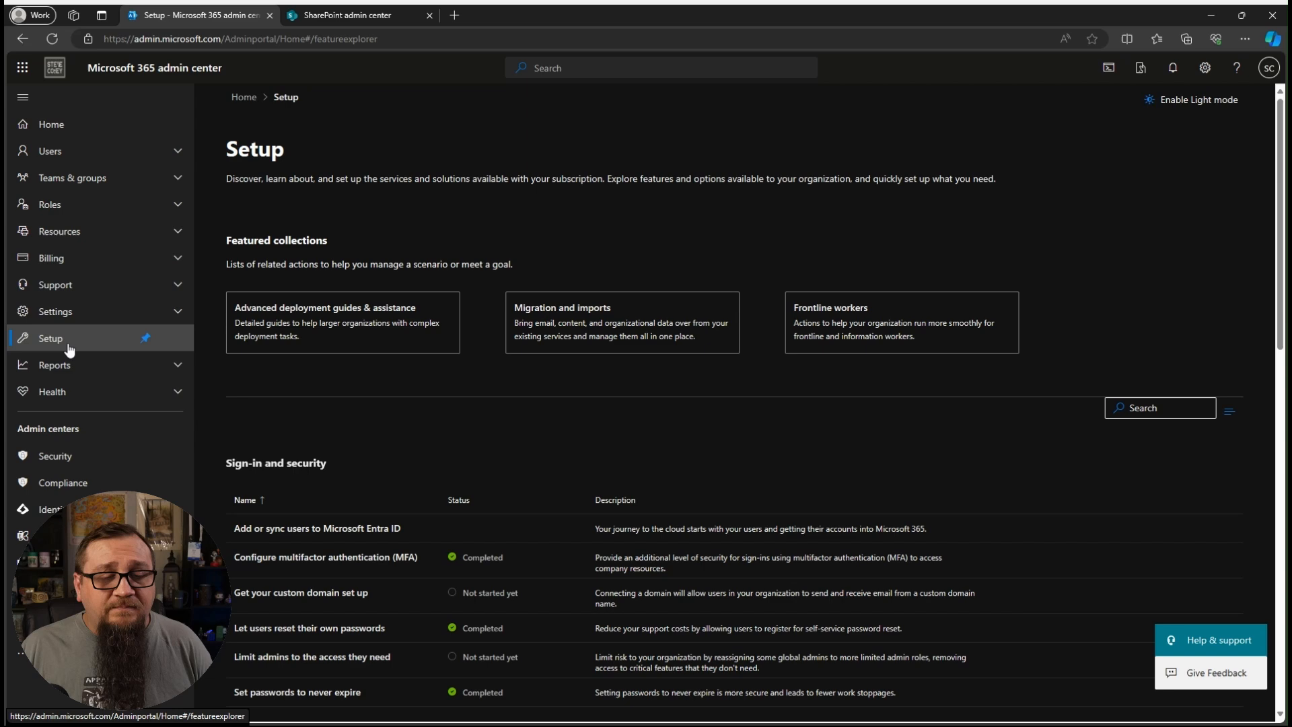
scroll("down", 3)
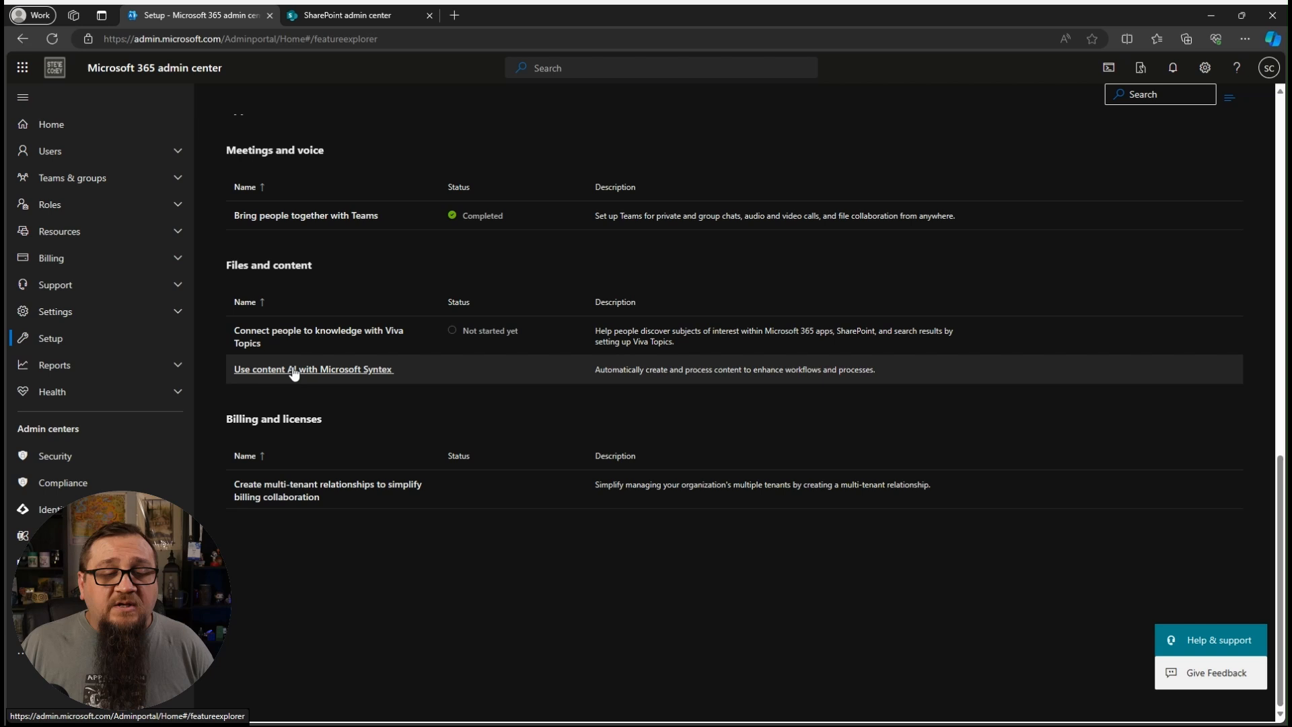
Review the Syntex billing details (MVP Benefit Subscription, demo-rg, East US) and close them.
left_click(313, 368)
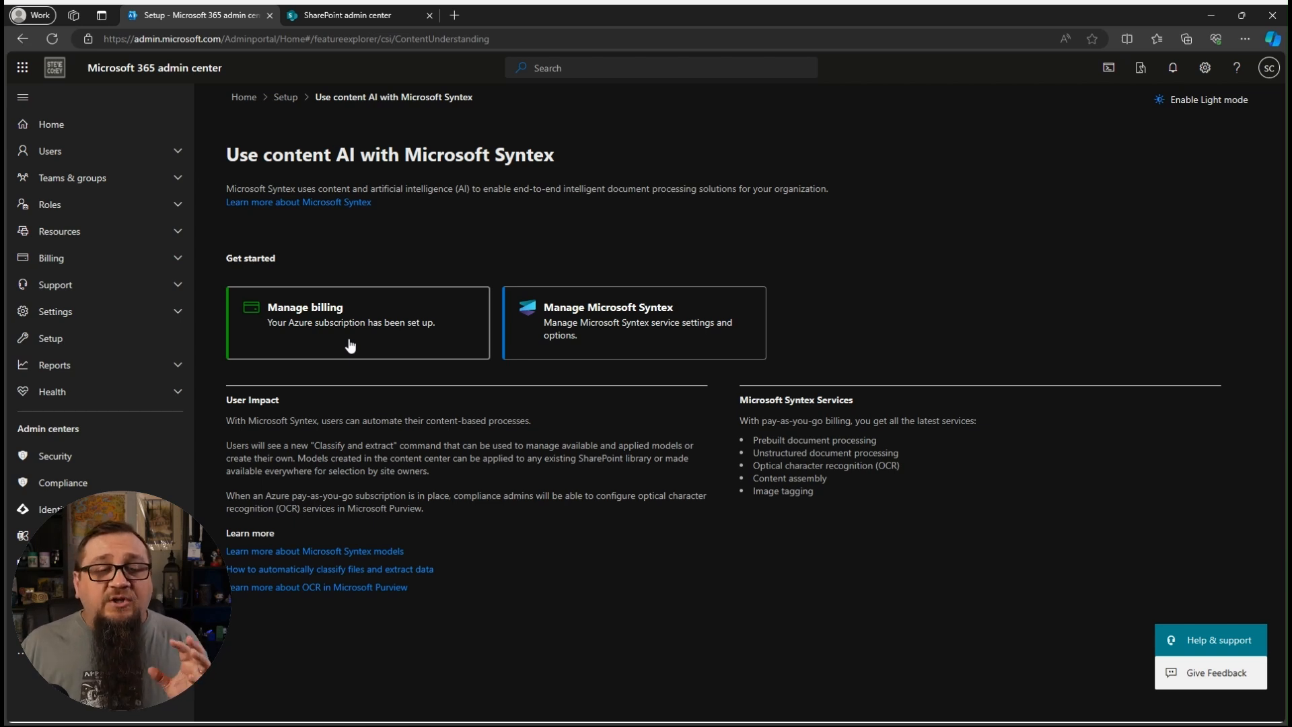
mouse_move(326, 319)
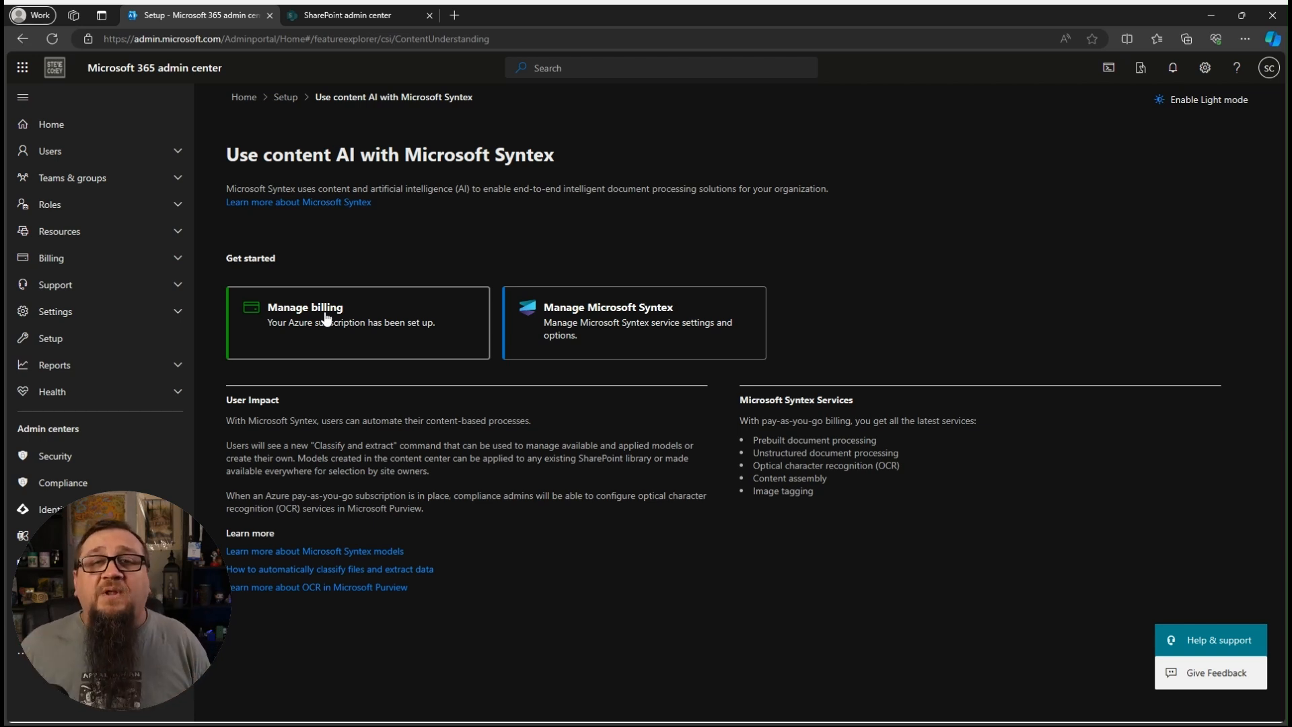
left_click(304, 307)
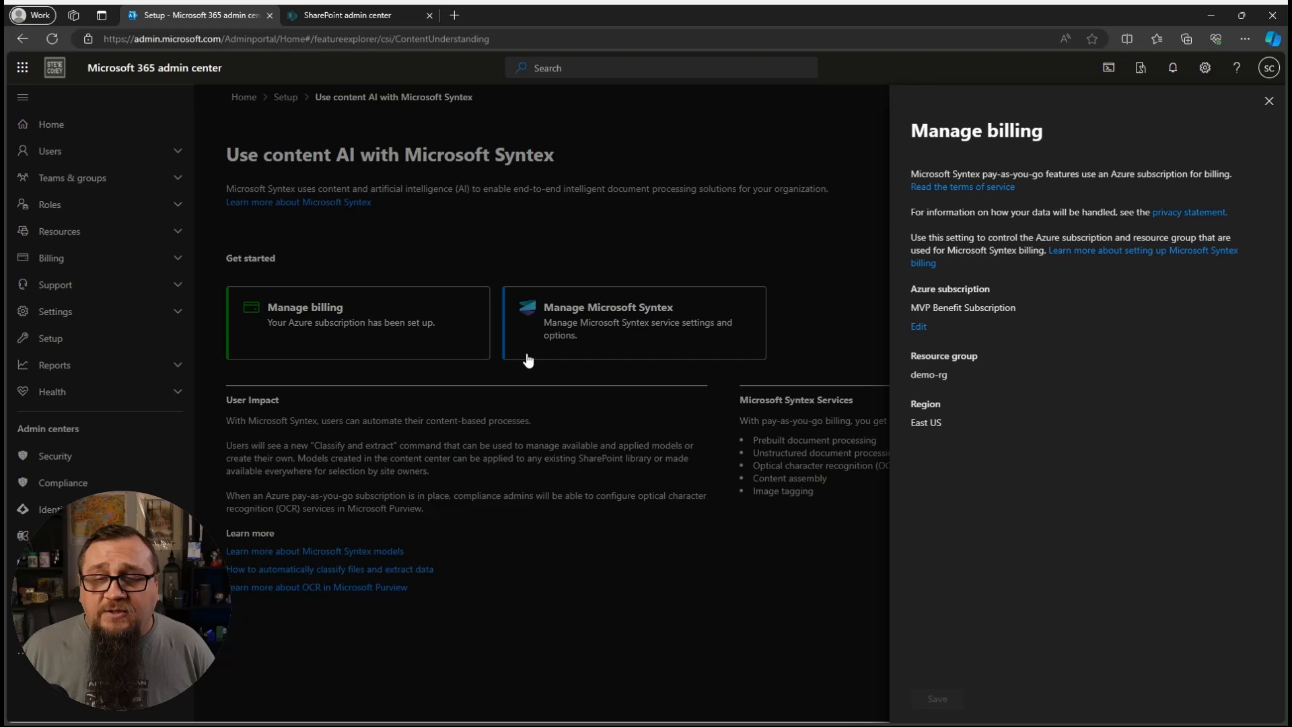
mouse_move(952, 346)
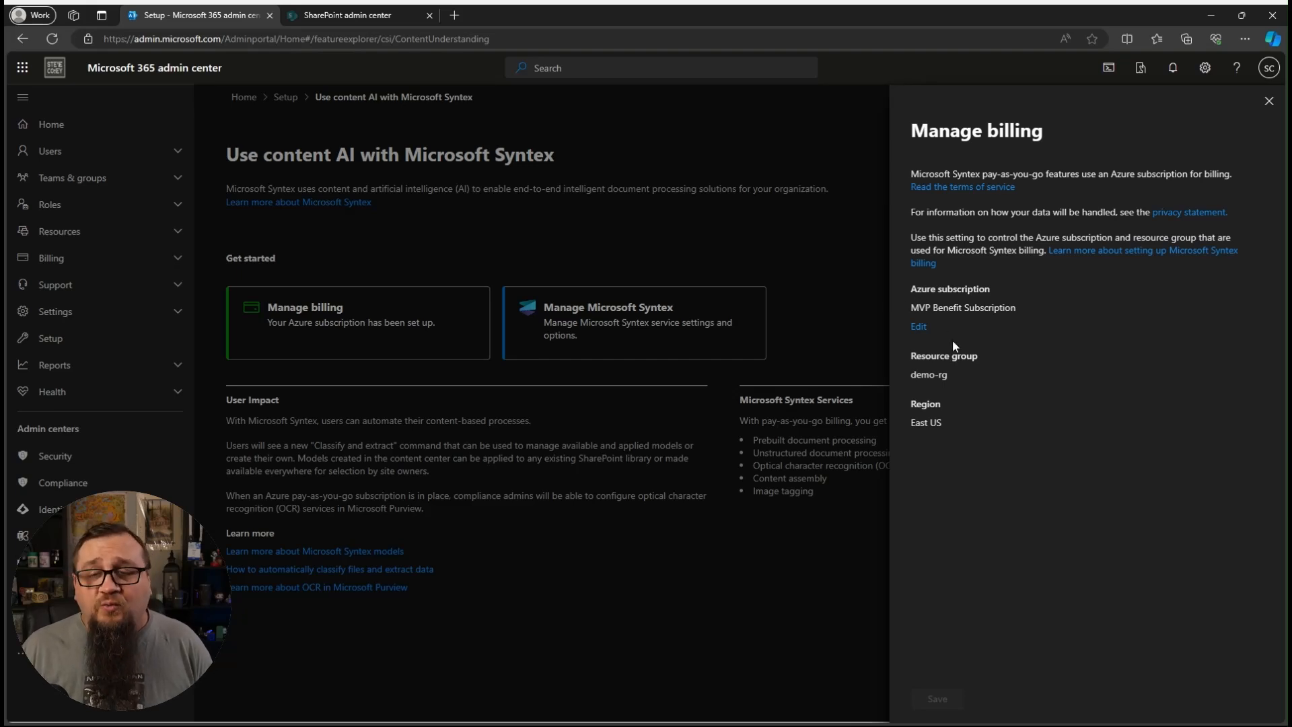
mouse_move(931, 398)
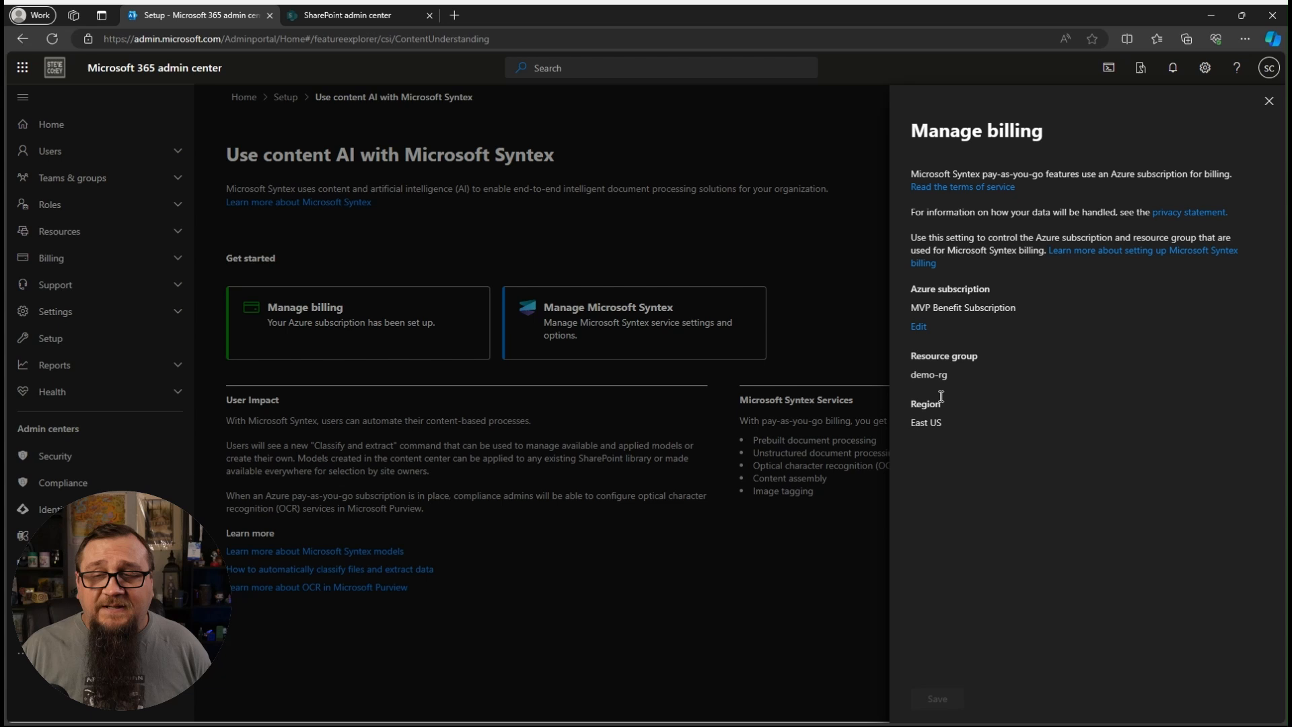
left_click(1268, 101)
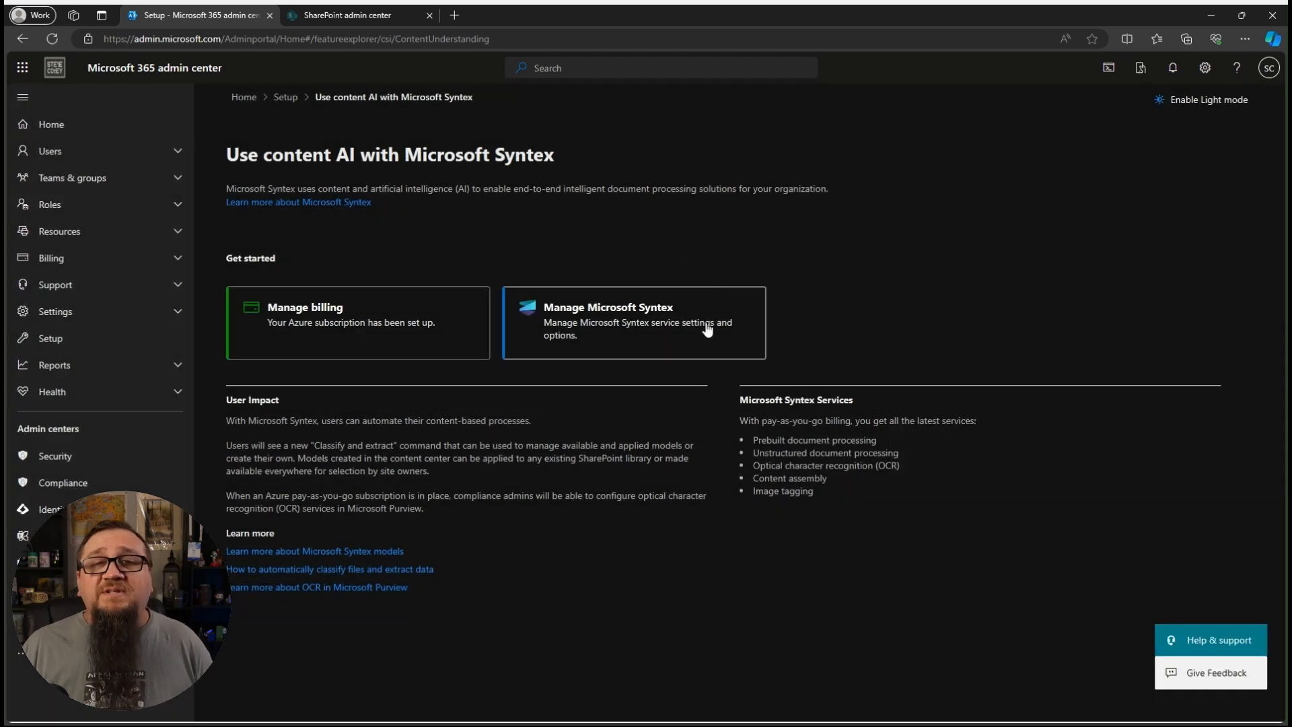
mouse_move(632, 337)
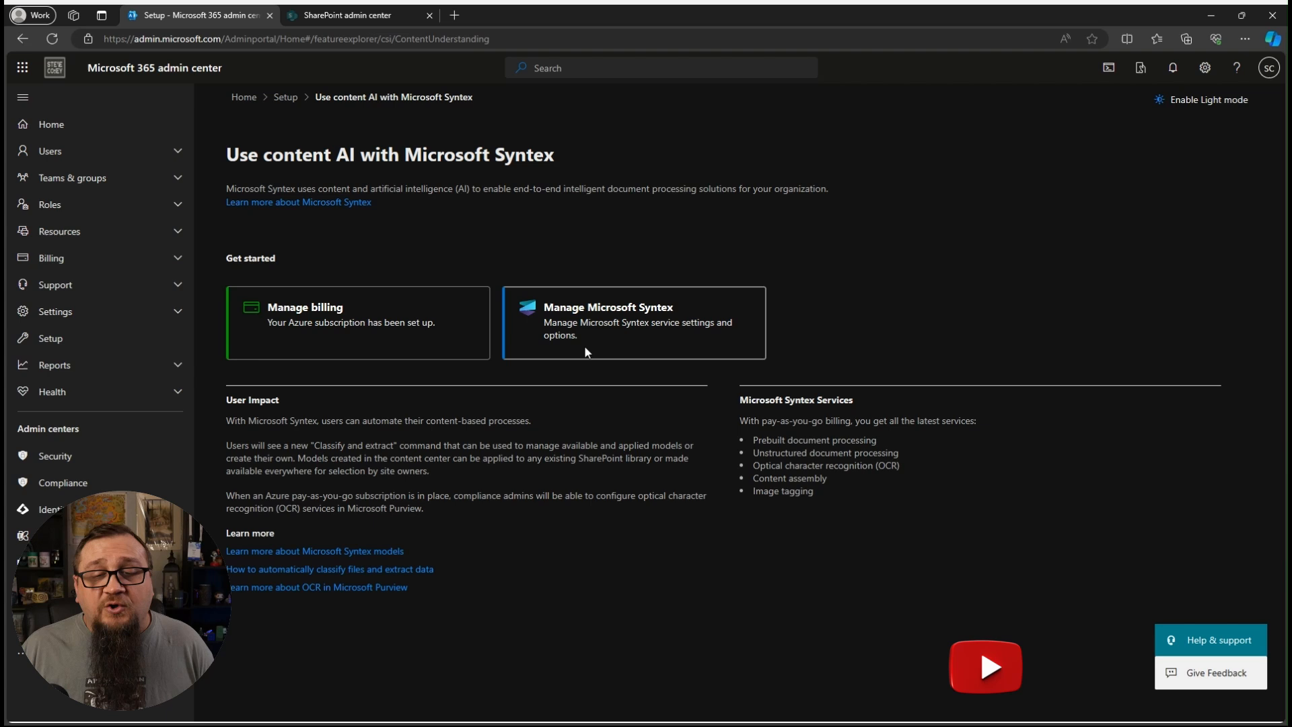
View the Taxonomy tagging settings under Manage Microsoft Syntex, then return to the services list.
left_click(607, 307)
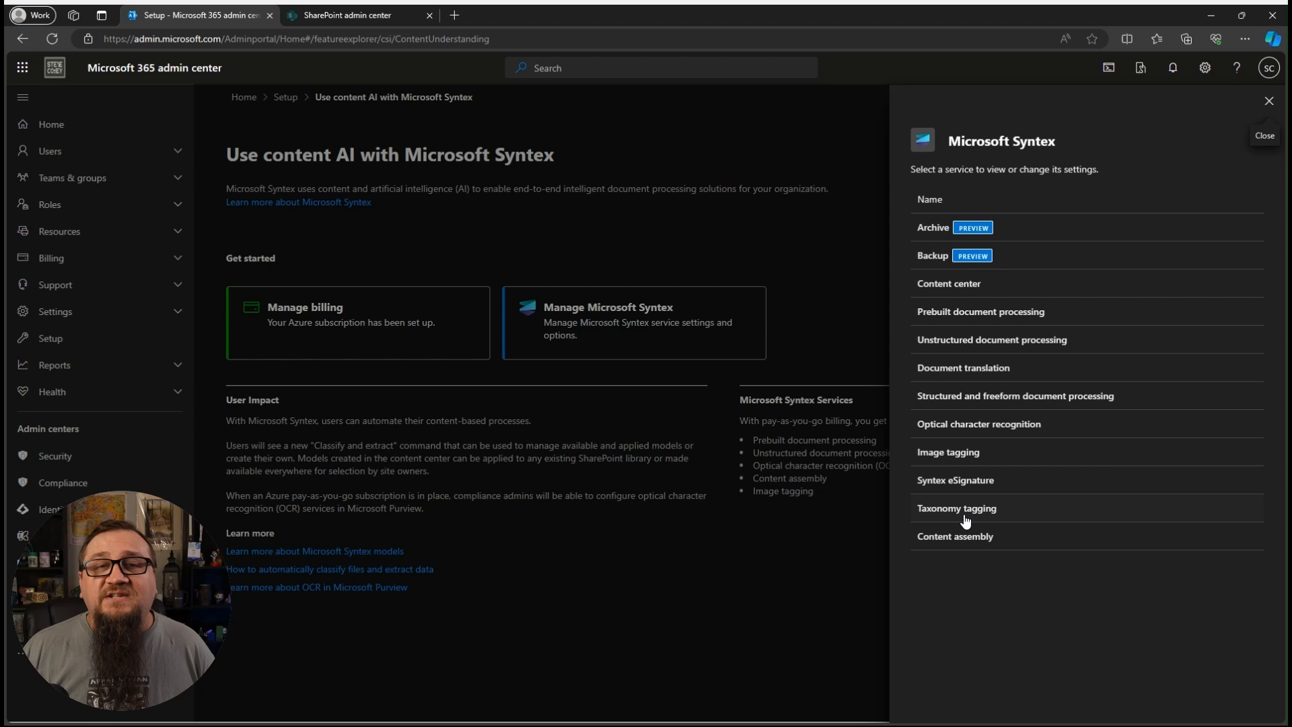
left_click(957, 508)
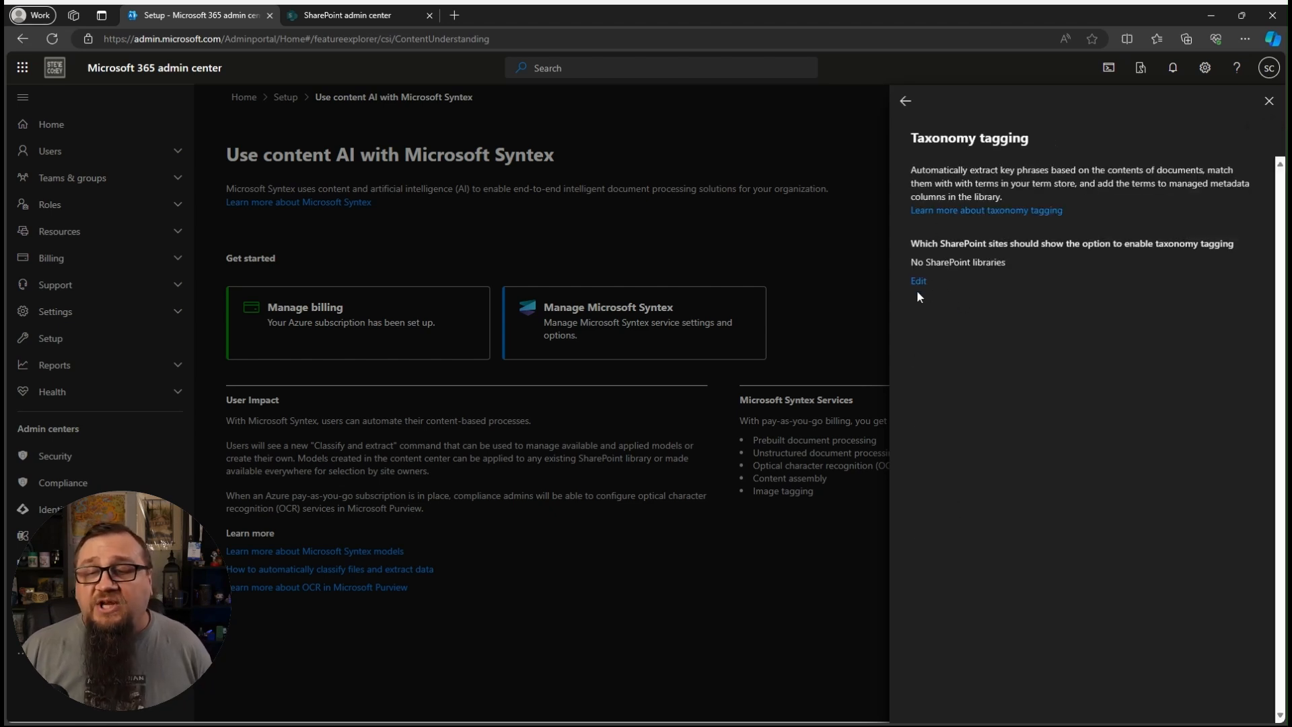
left_click(905, 101)
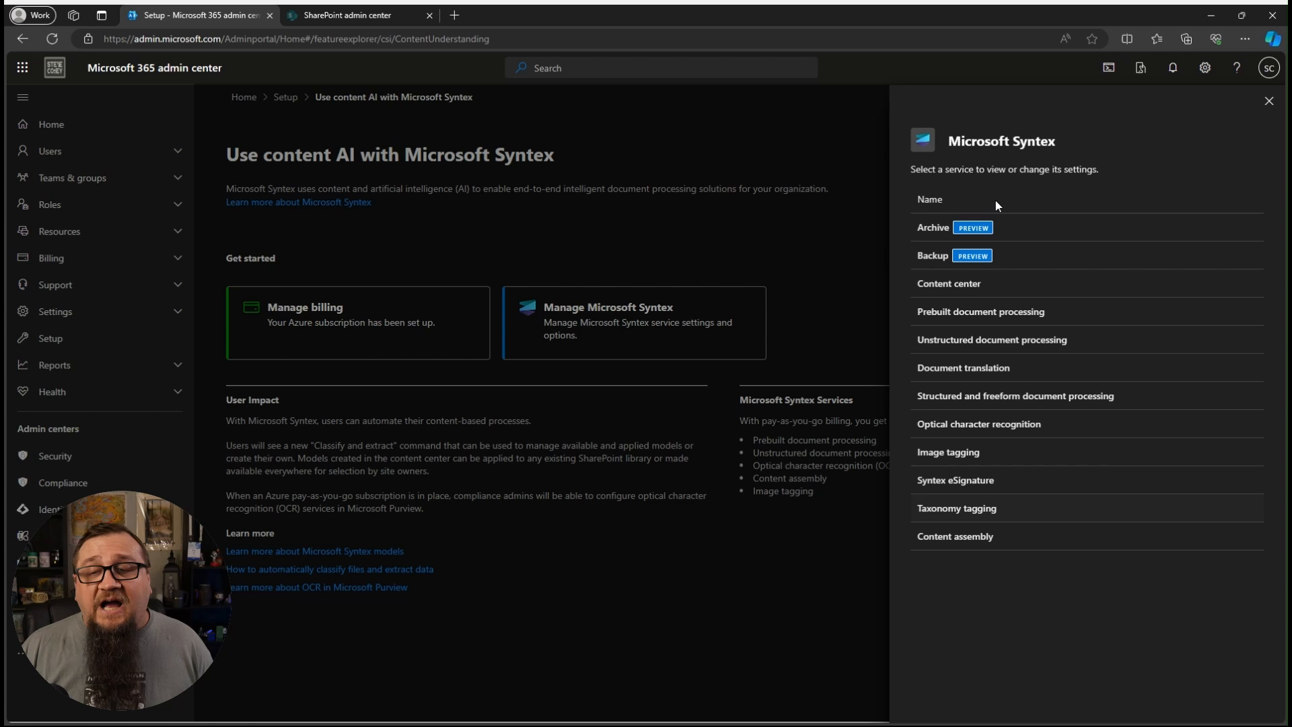
mouse_move(968, 547)
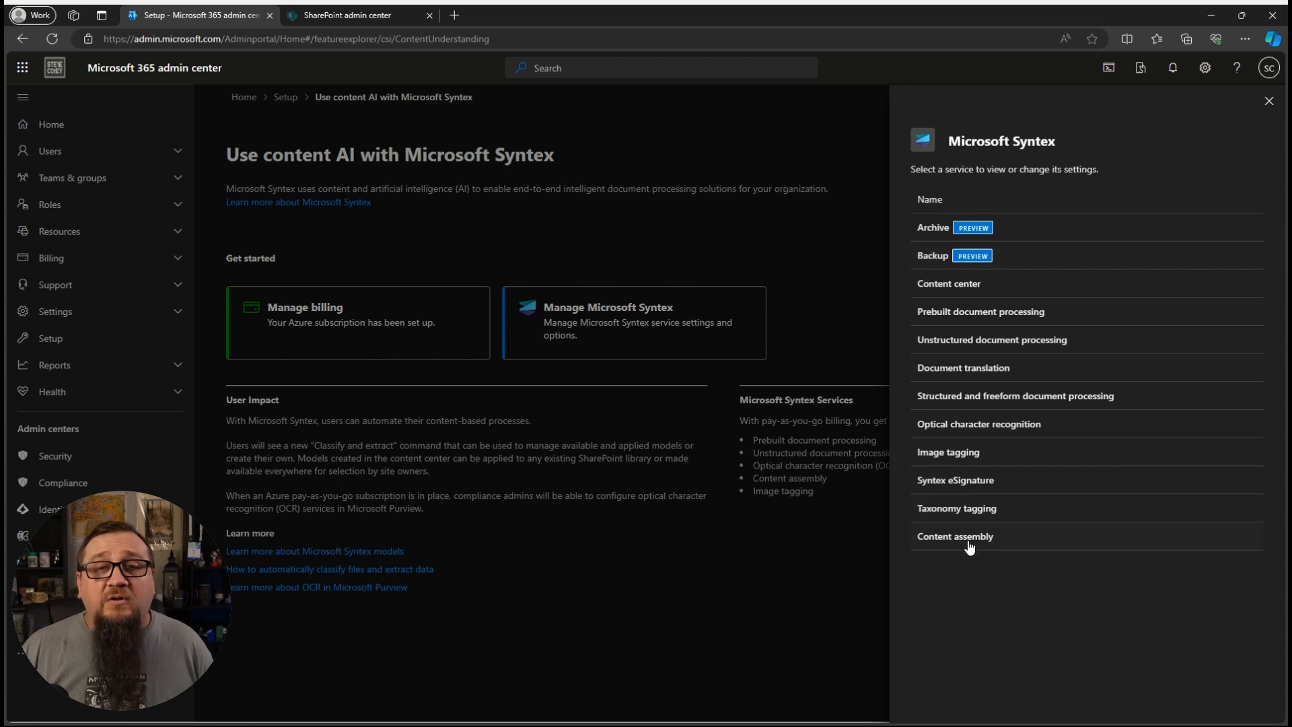
mouse_move(755, 282)
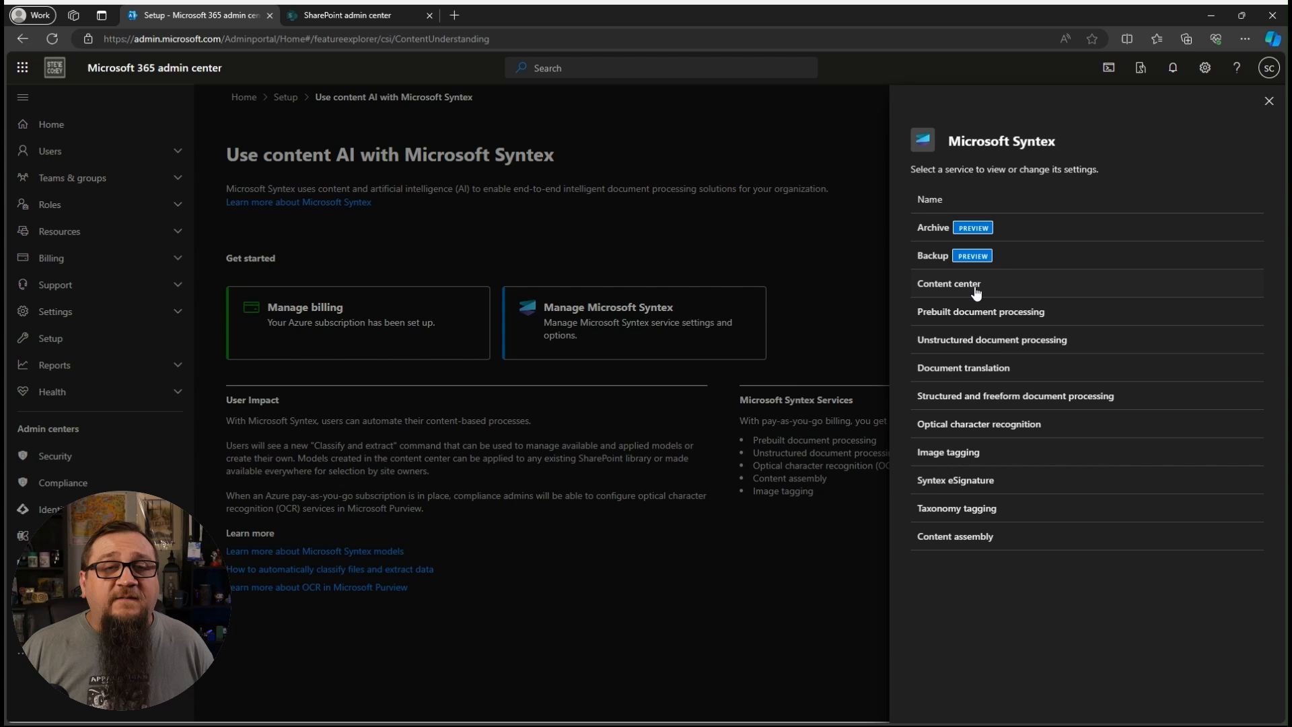
mouse_move(980, 380)
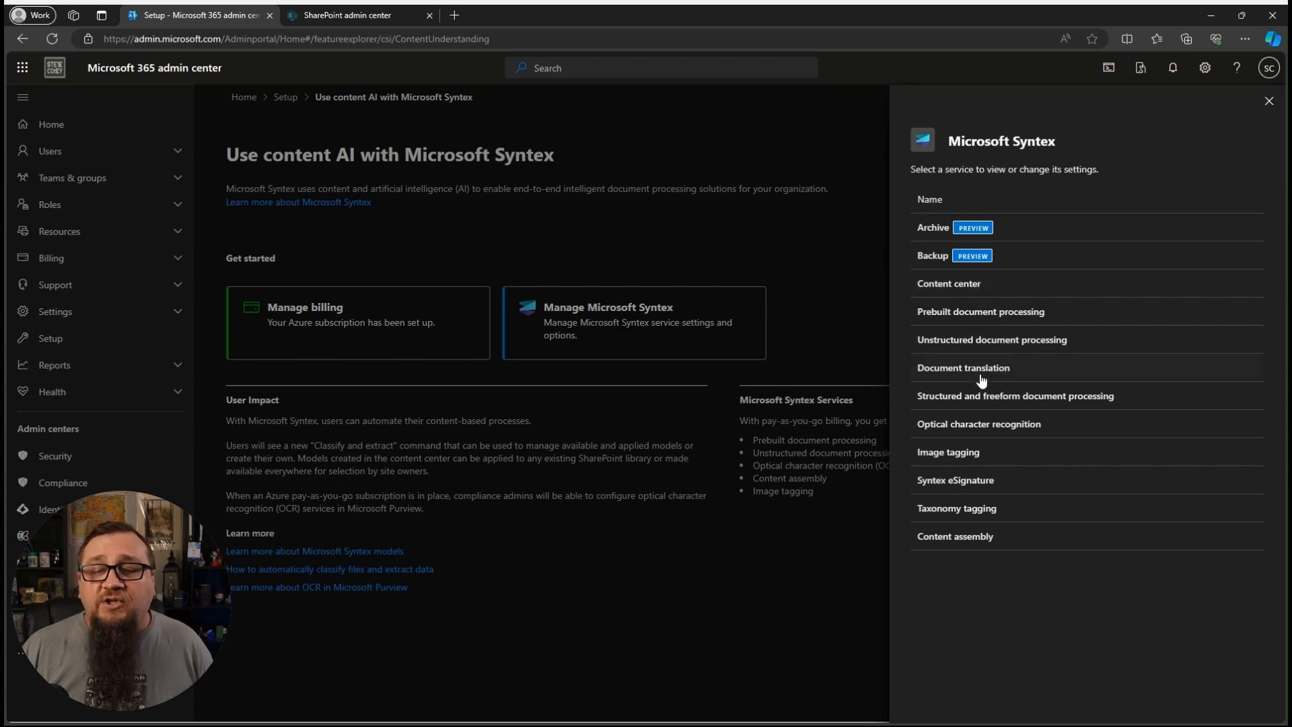
Set Document translation to No sites, save it, and return to the Syntex services list.
left_click(962, 367)
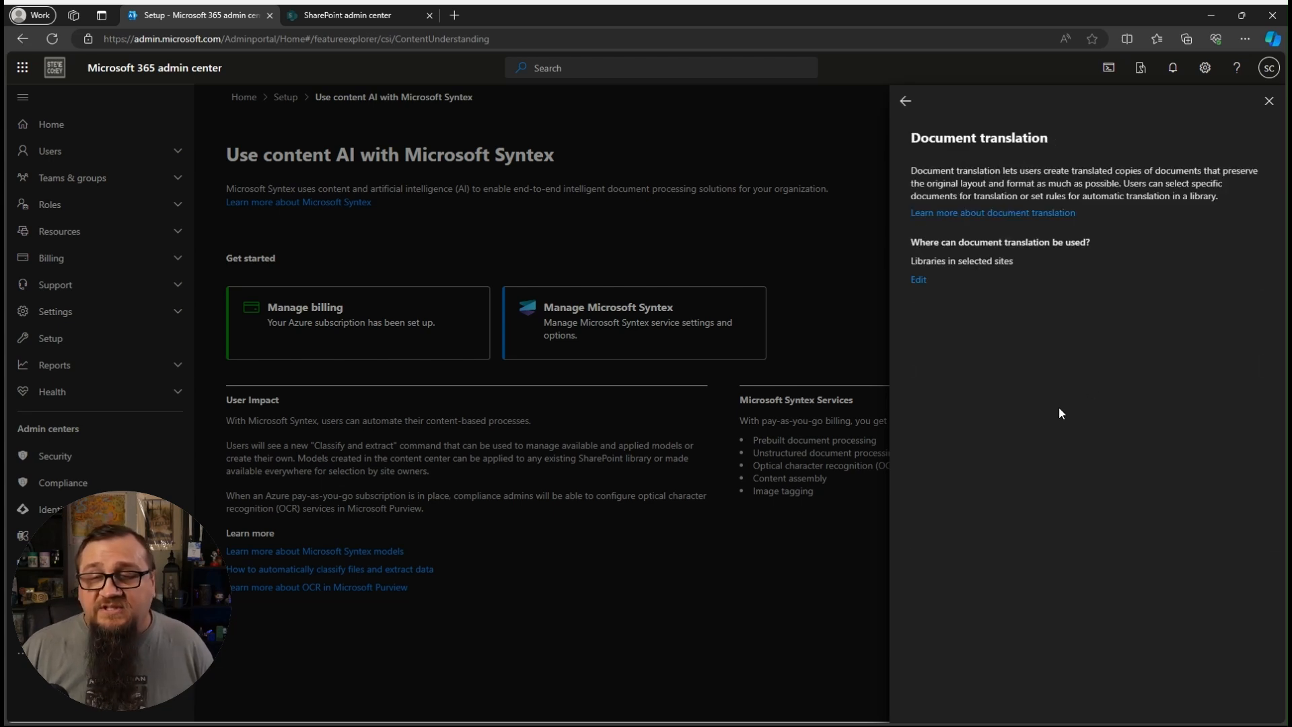
left_click(917, 279)
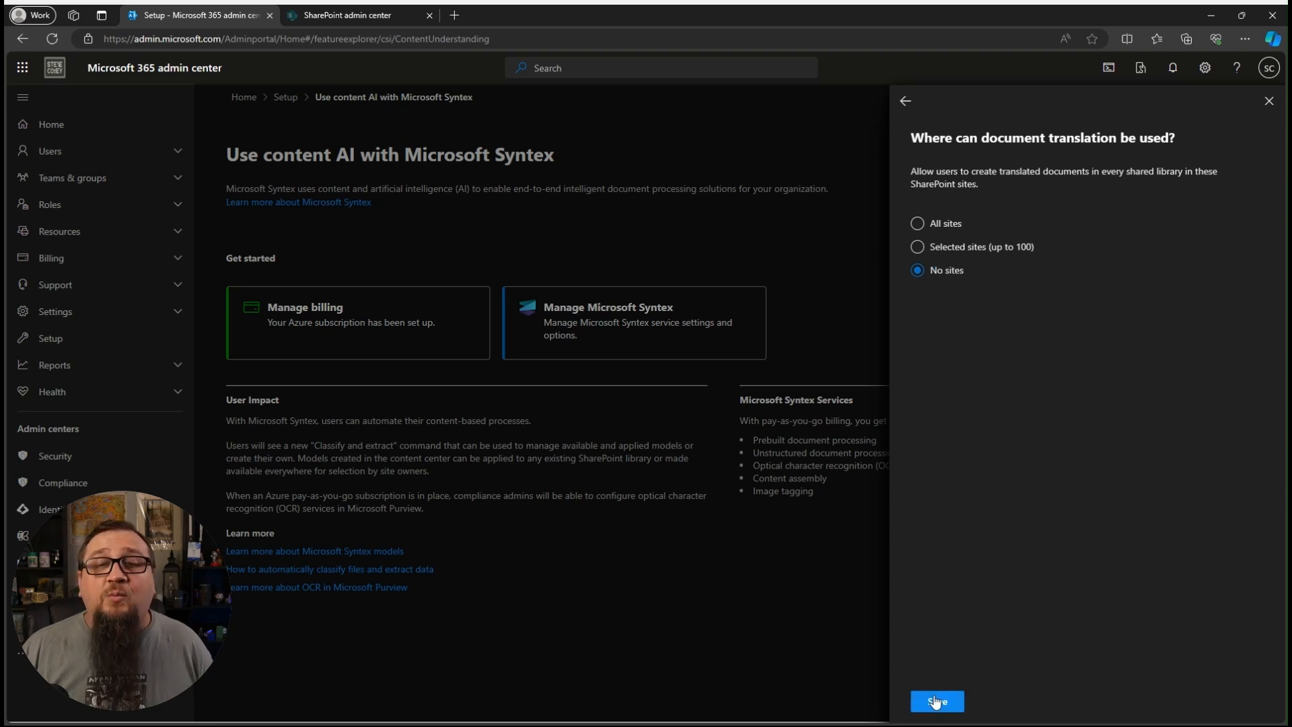
left_click(936, 702)
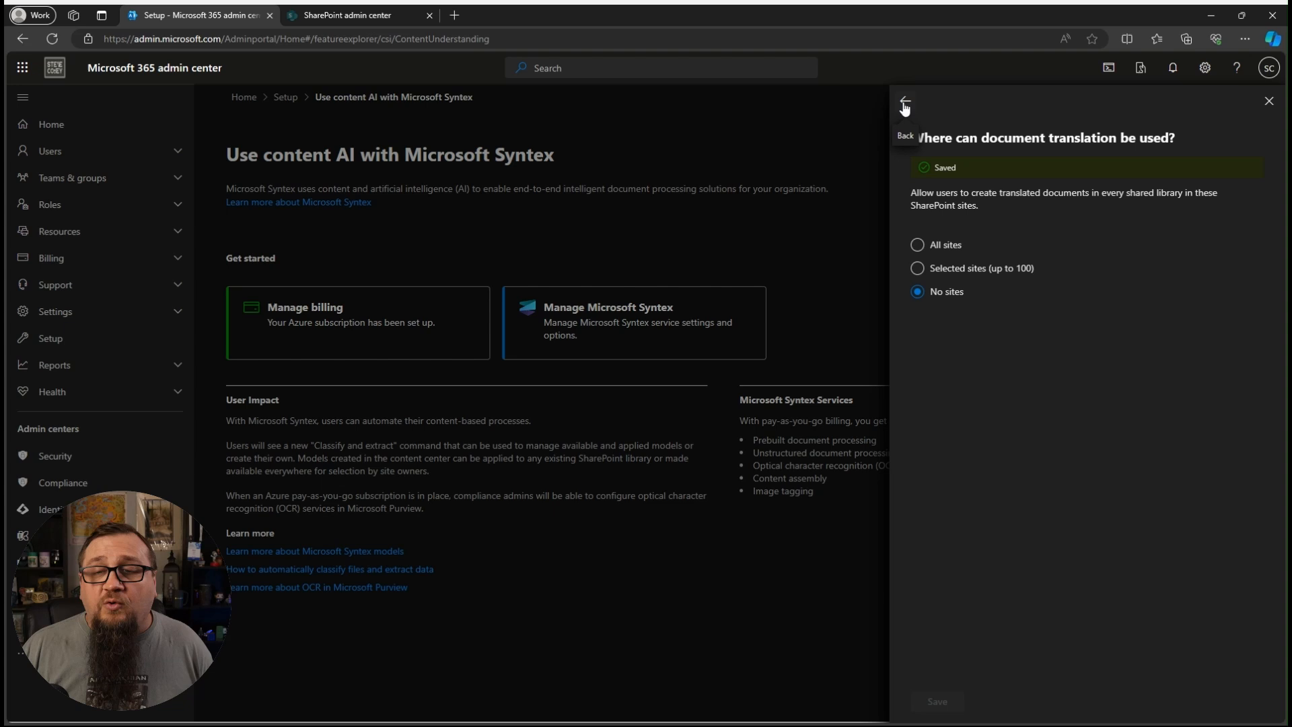
left_click(905, 106)
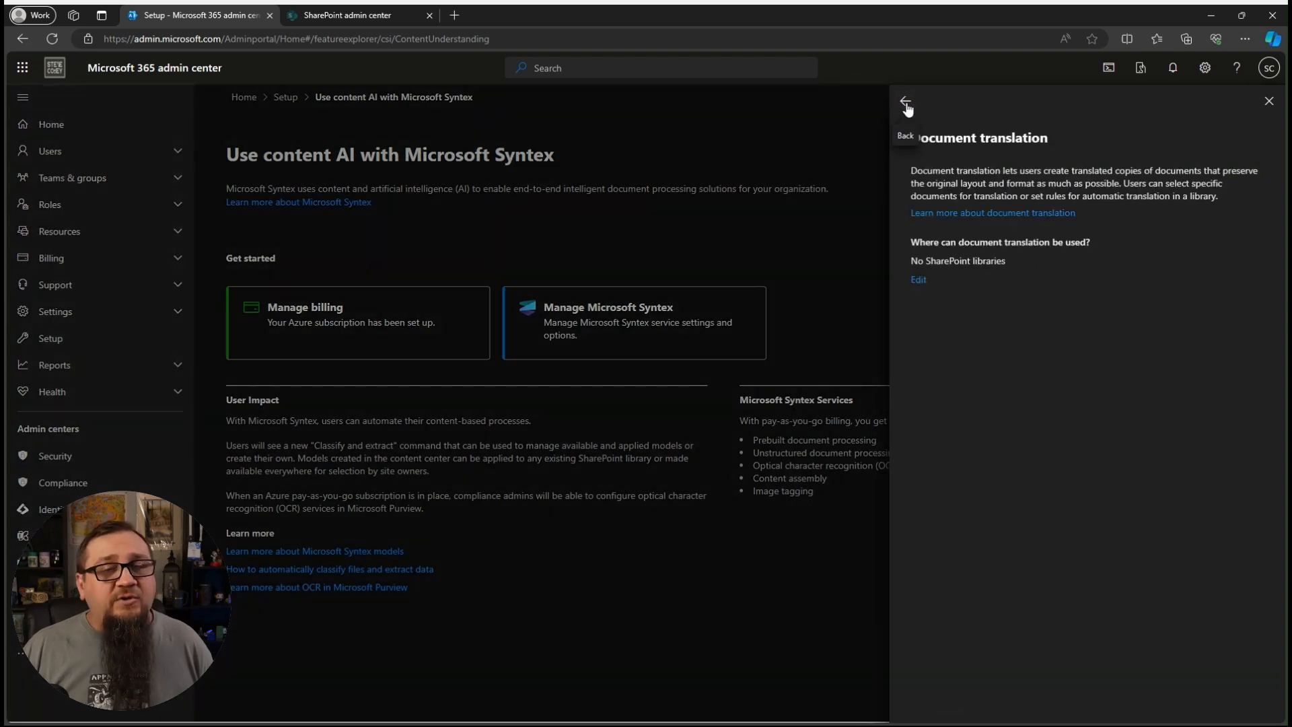
left_click(905, 107)
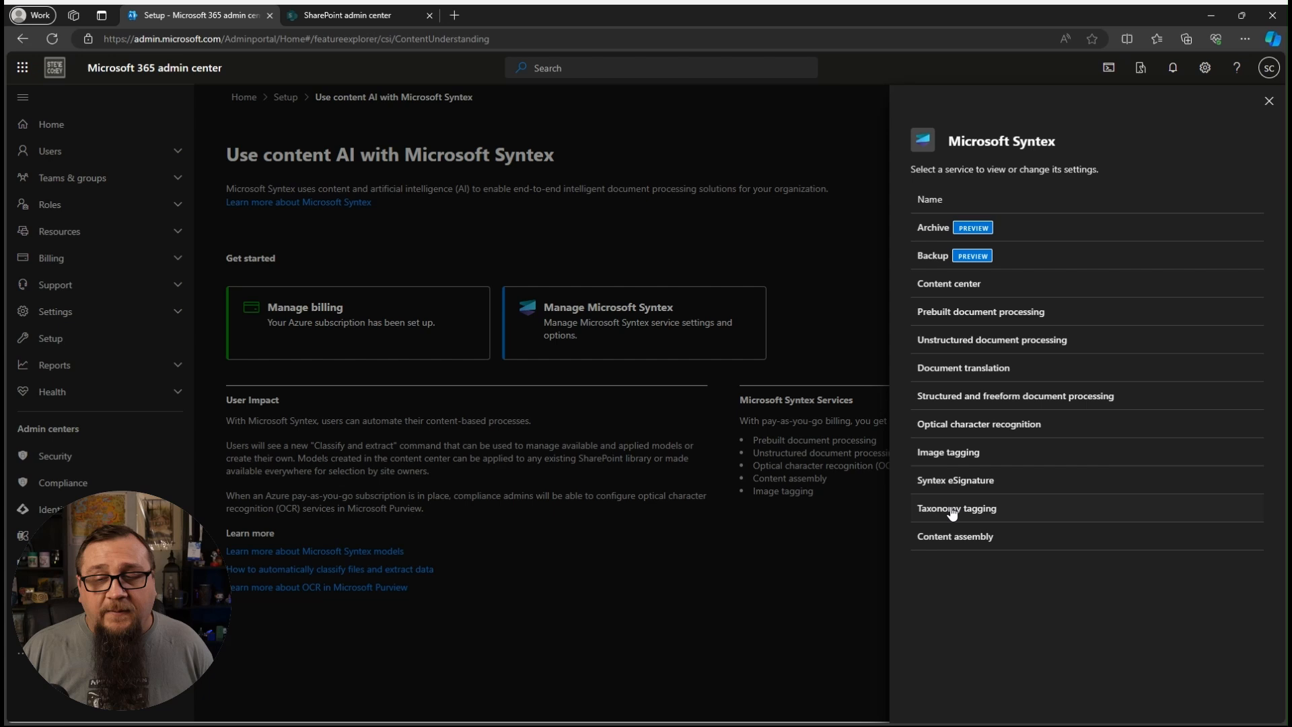
Limit Taxonomy tagging to Selected sites and add Contoso Sales from a 'sales' search.
left_click(956, 507)
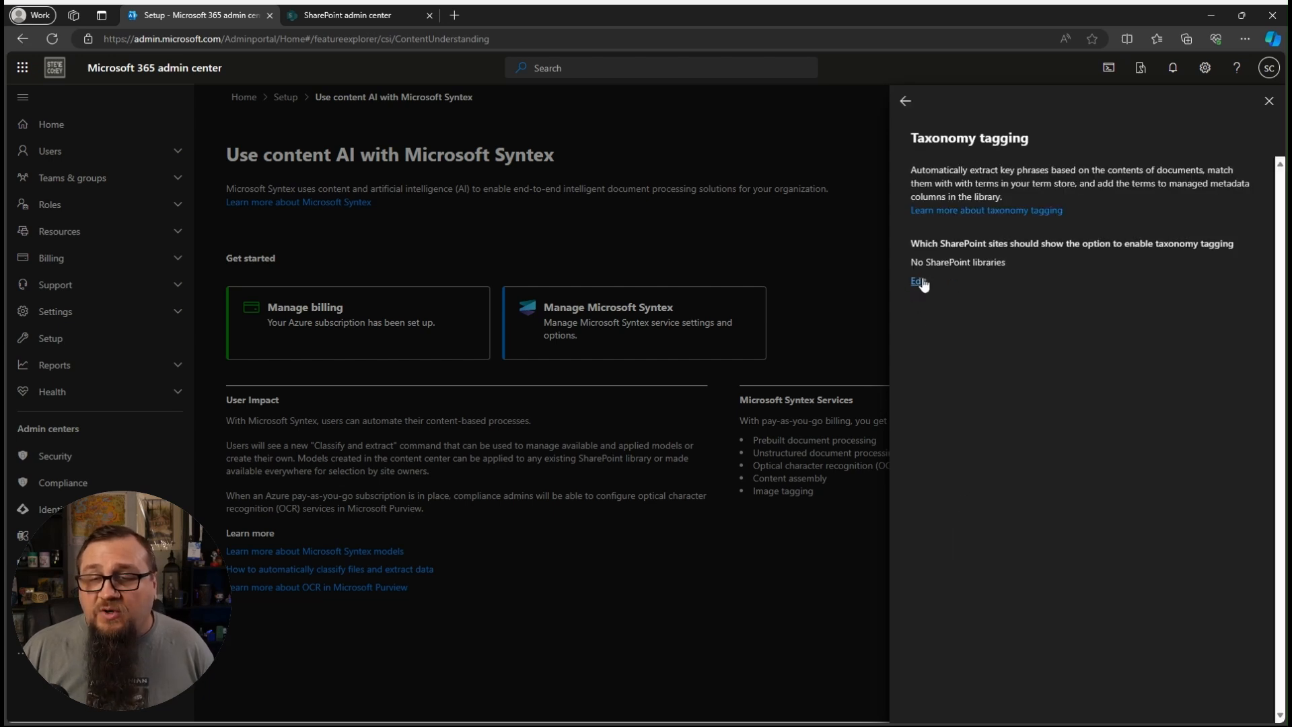
left_click(915, 281)
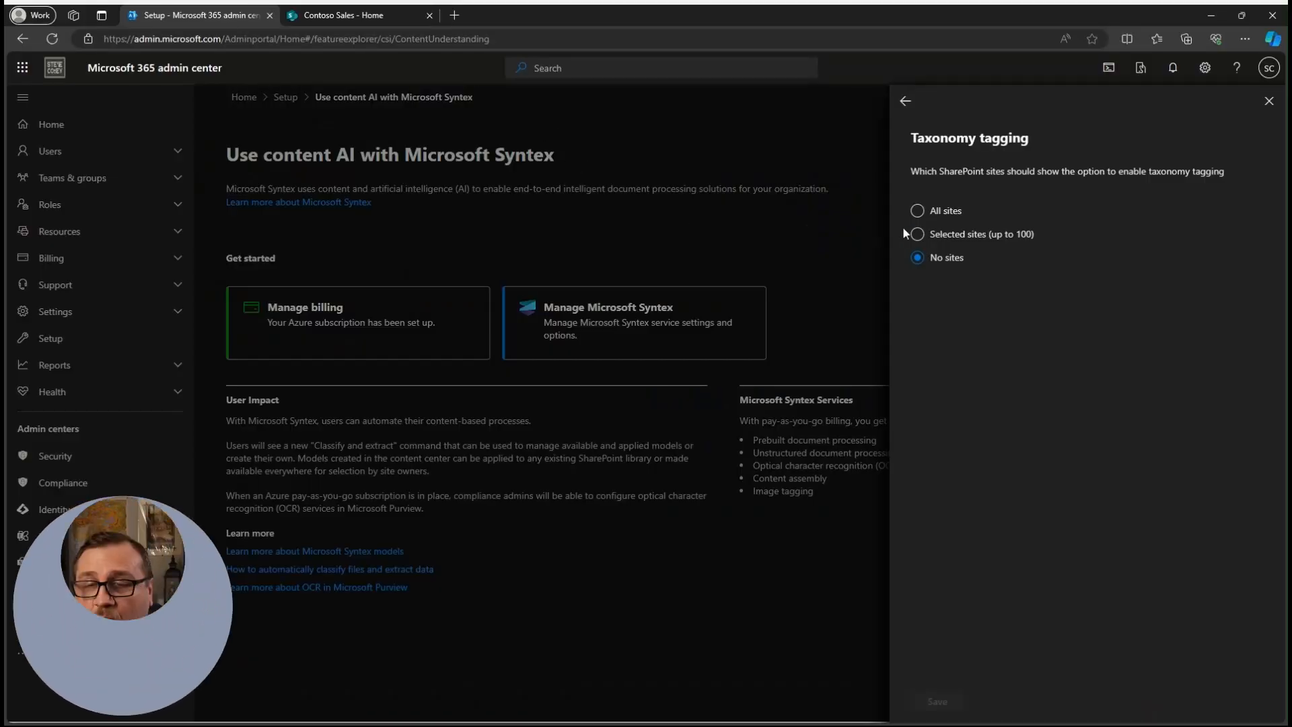
left_click(916, 233)
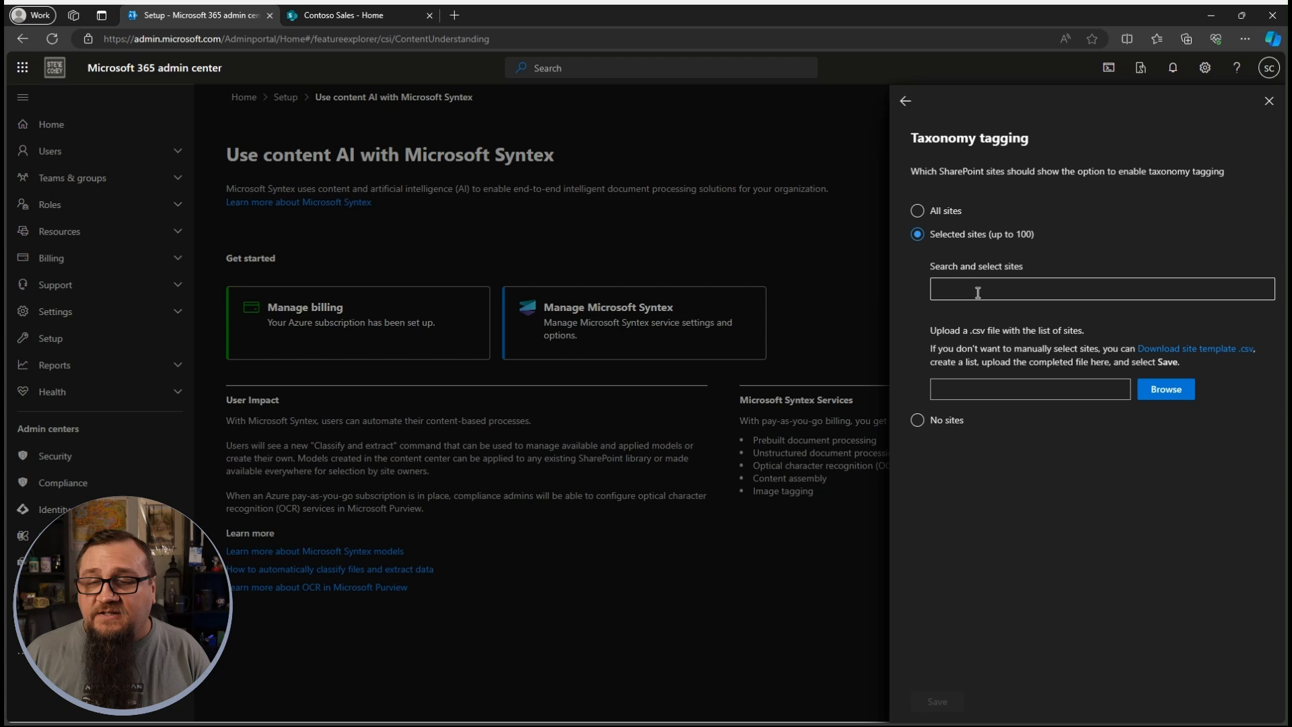
type("sales")
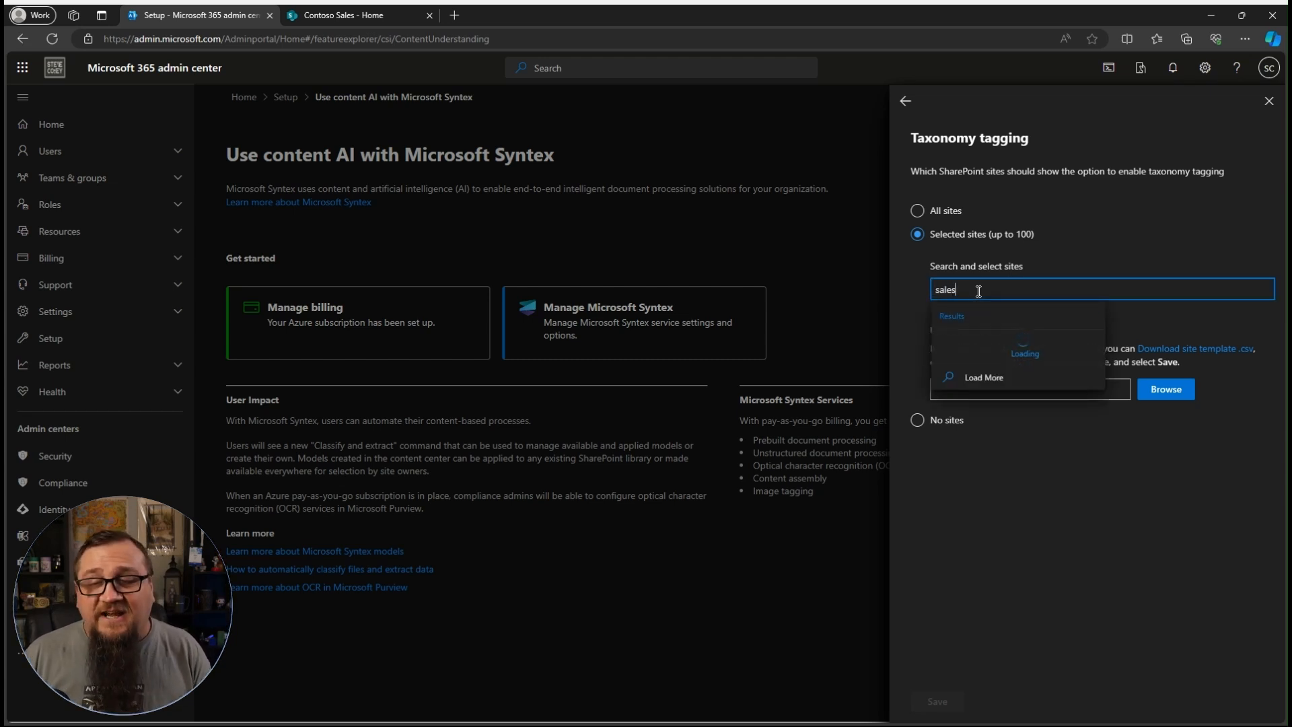
left_click(989, 338)
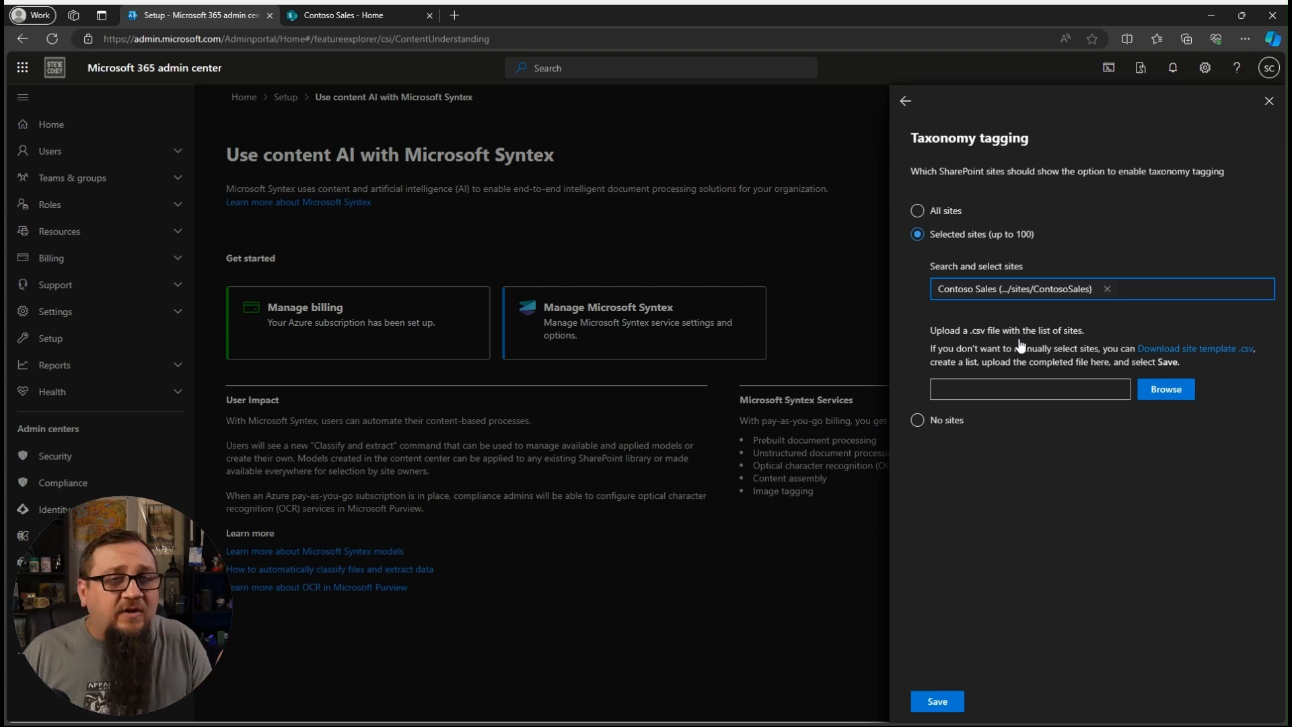
left_click(1121, 288)
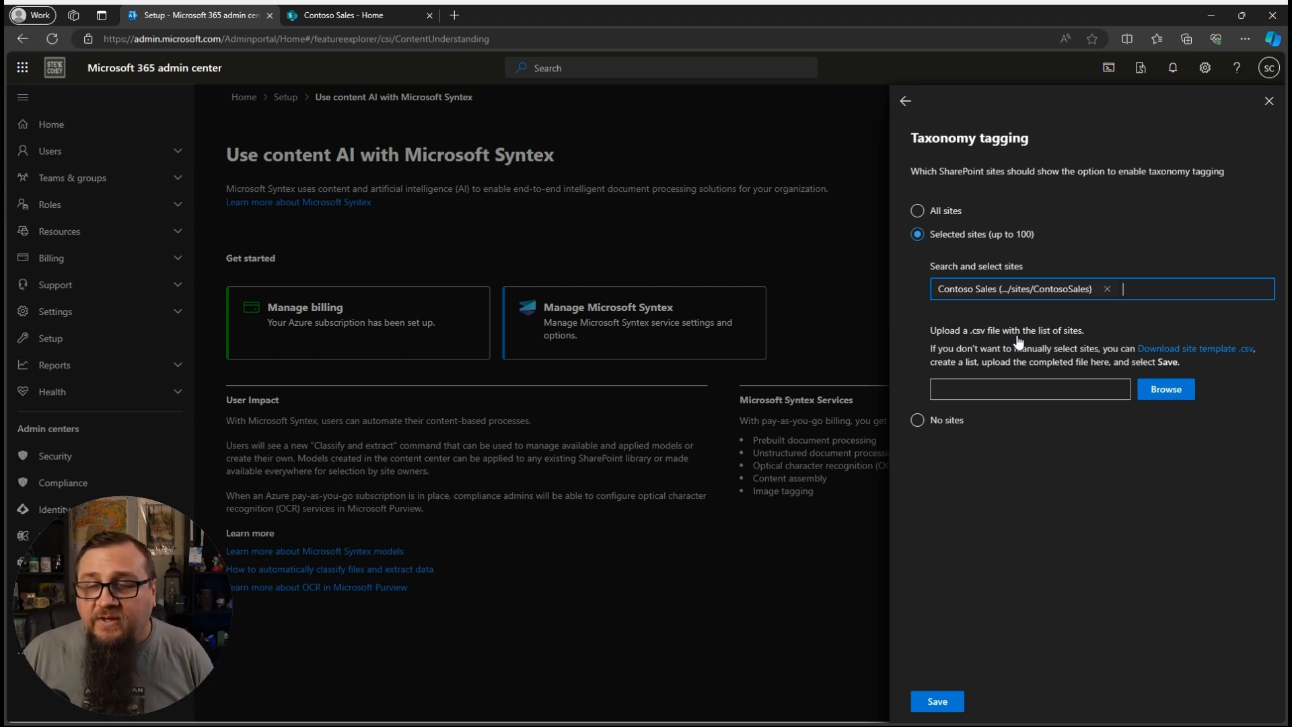
mouse_move(958, 338)
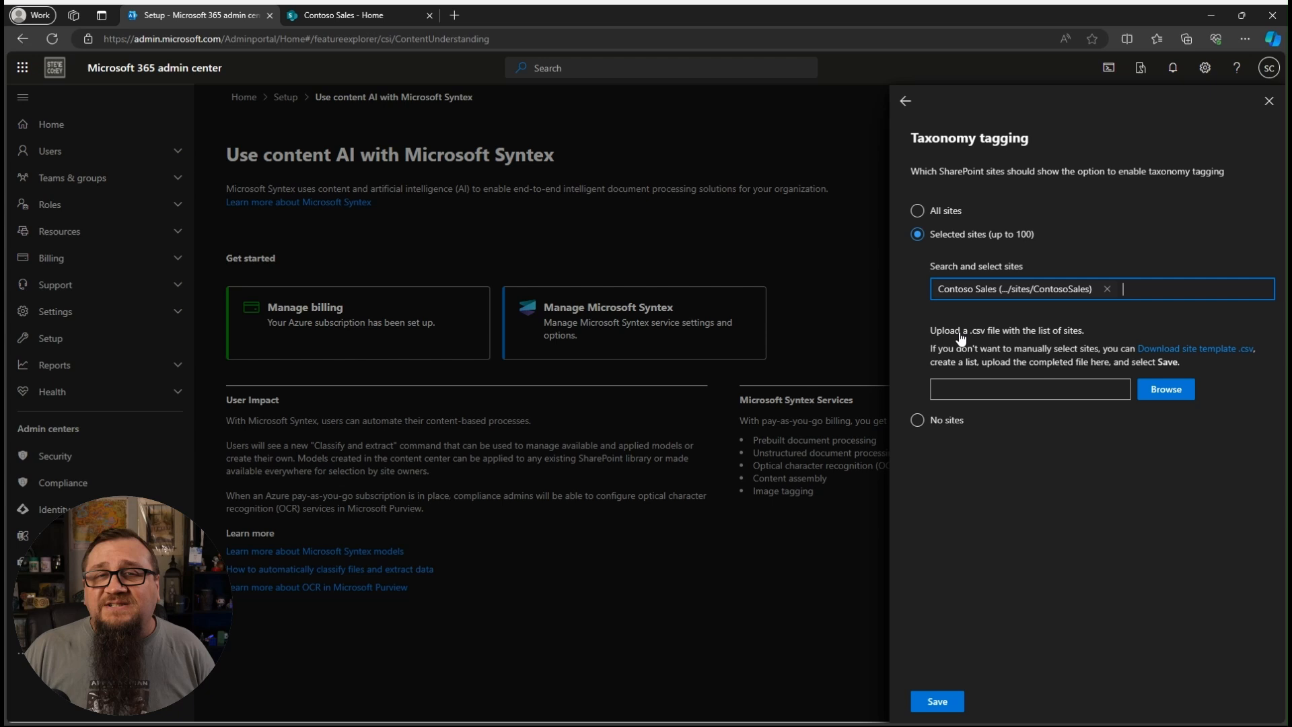
mouse_move(964, 342)
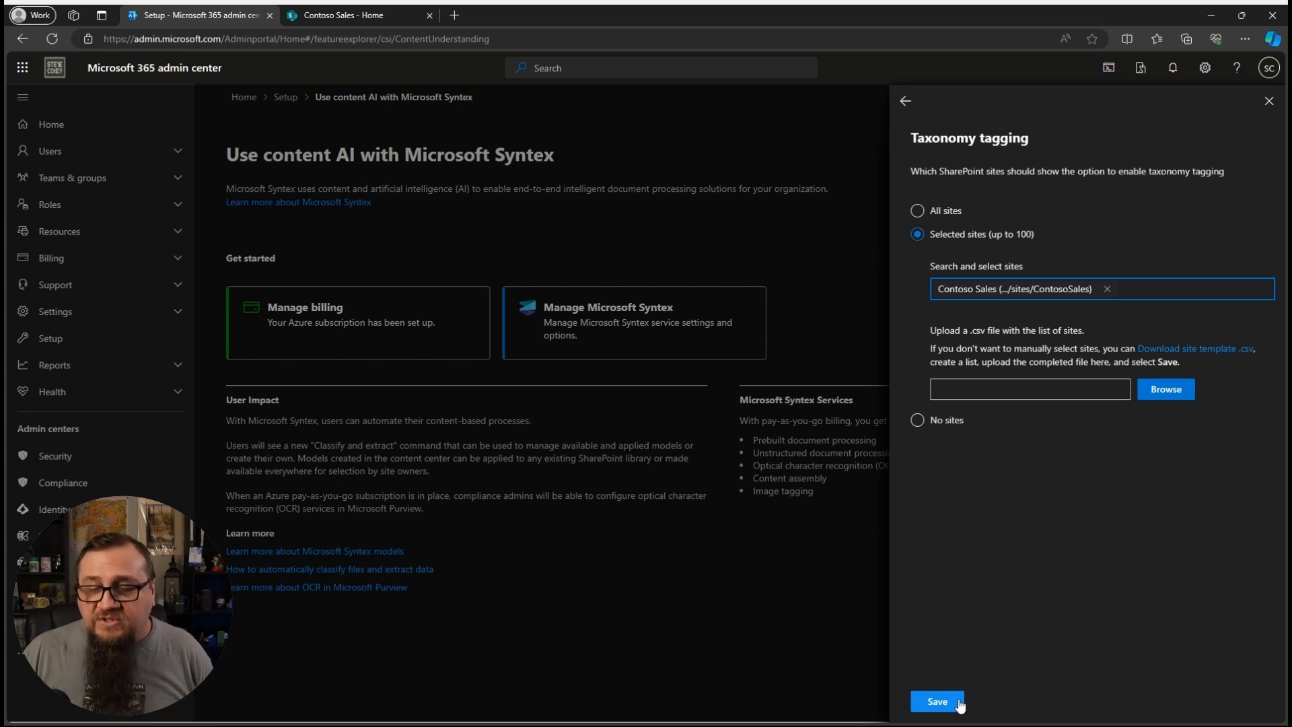
Save the Contoso Sales taxonomy tagging choice, confirm the applied message, and close the panel.
left_click(935, 702)
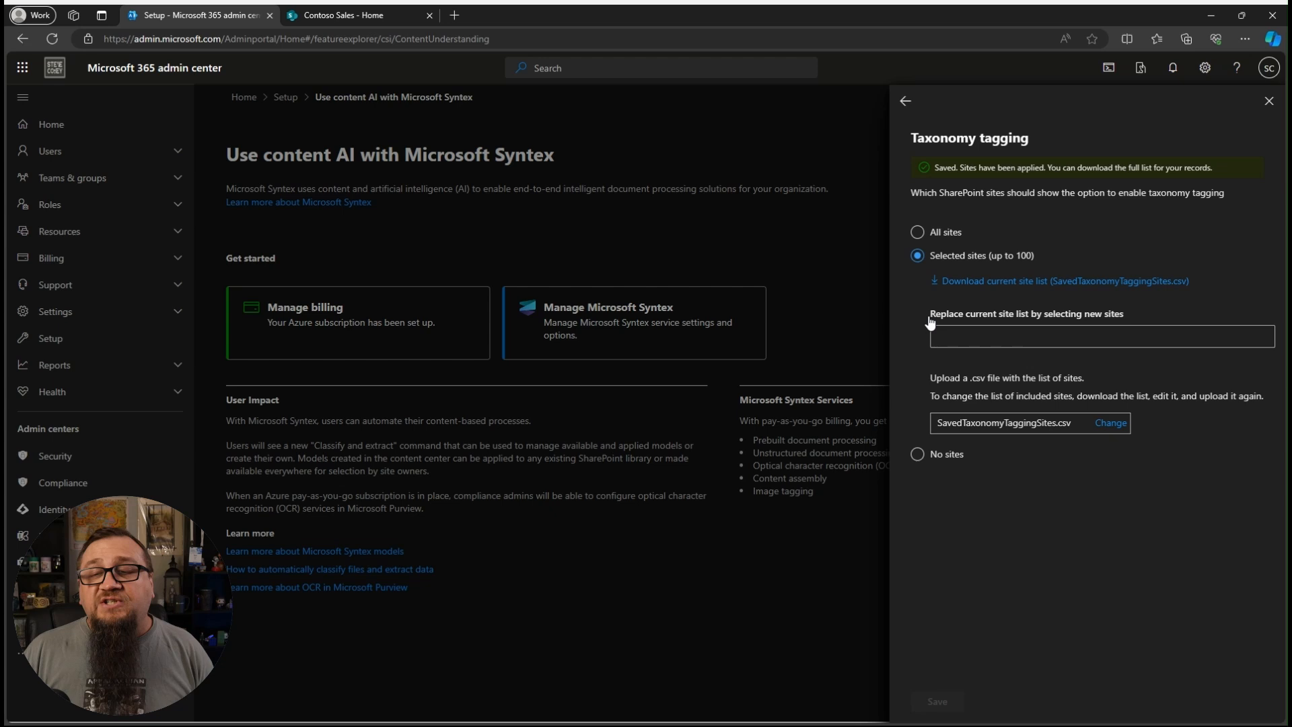
left_click(1100, 336)
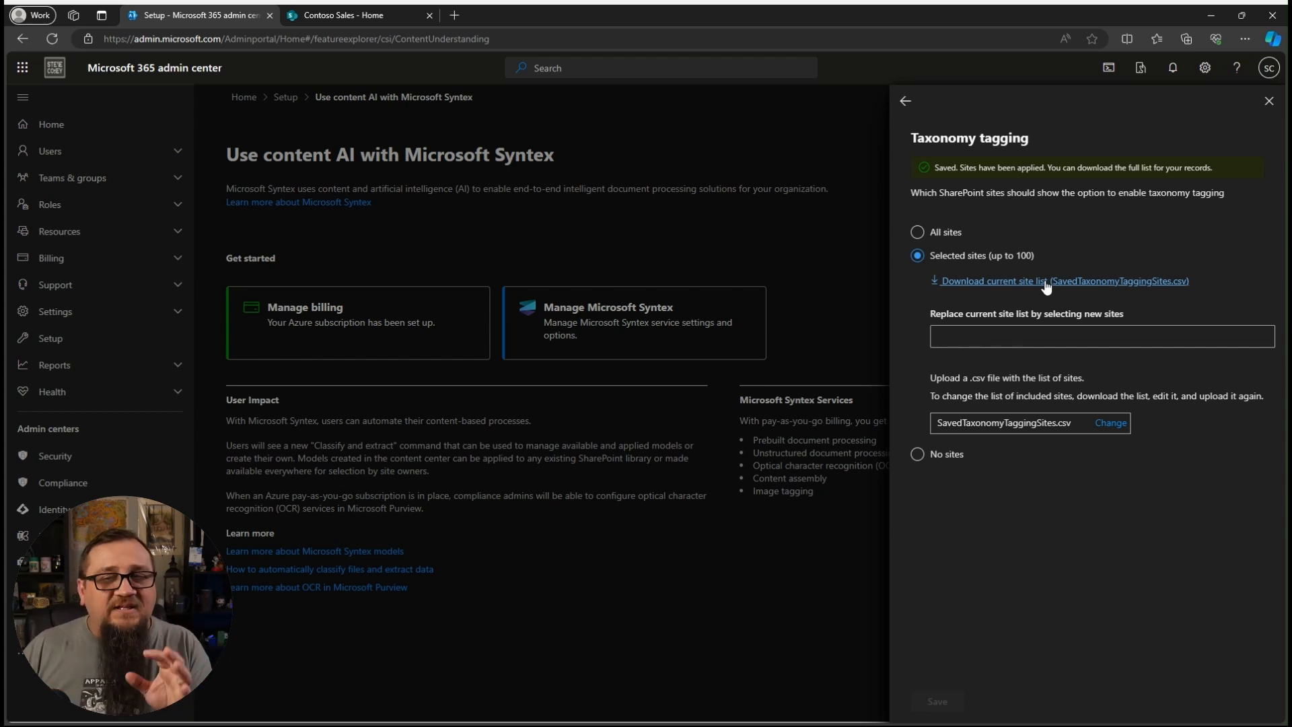
mouse_move(955, 600)
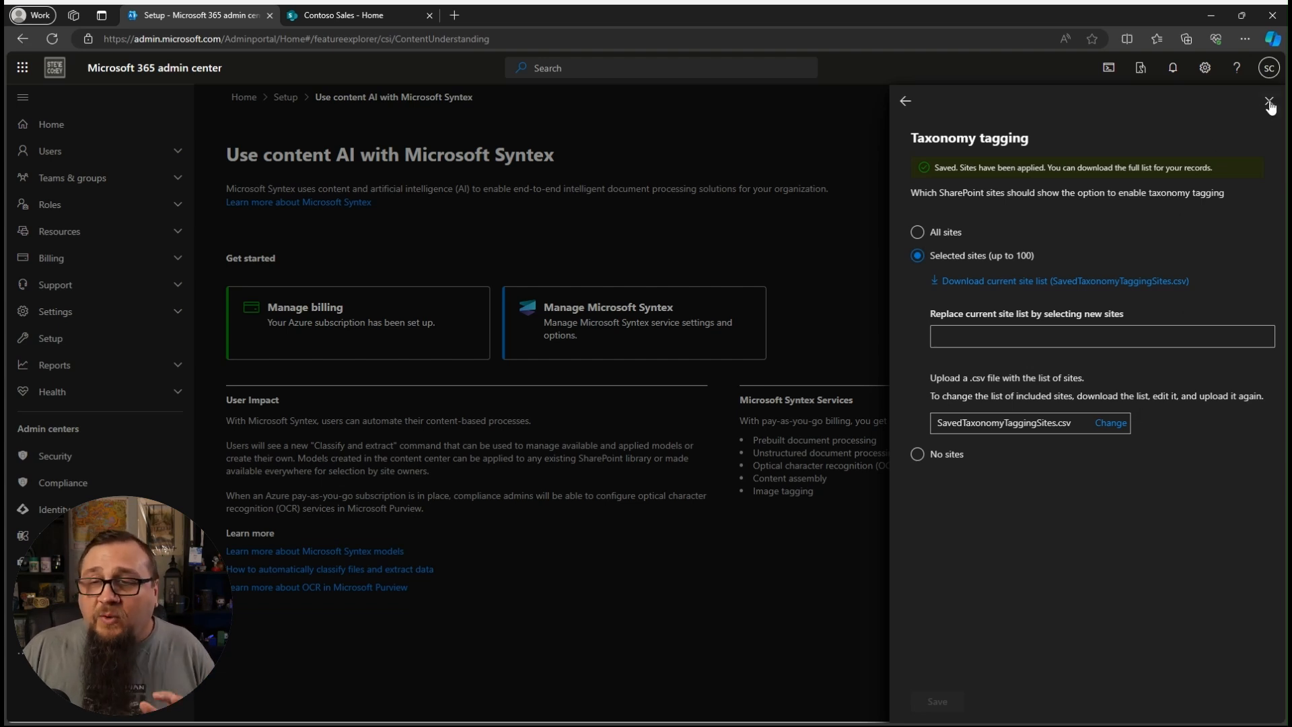
left_click(1271, 100)
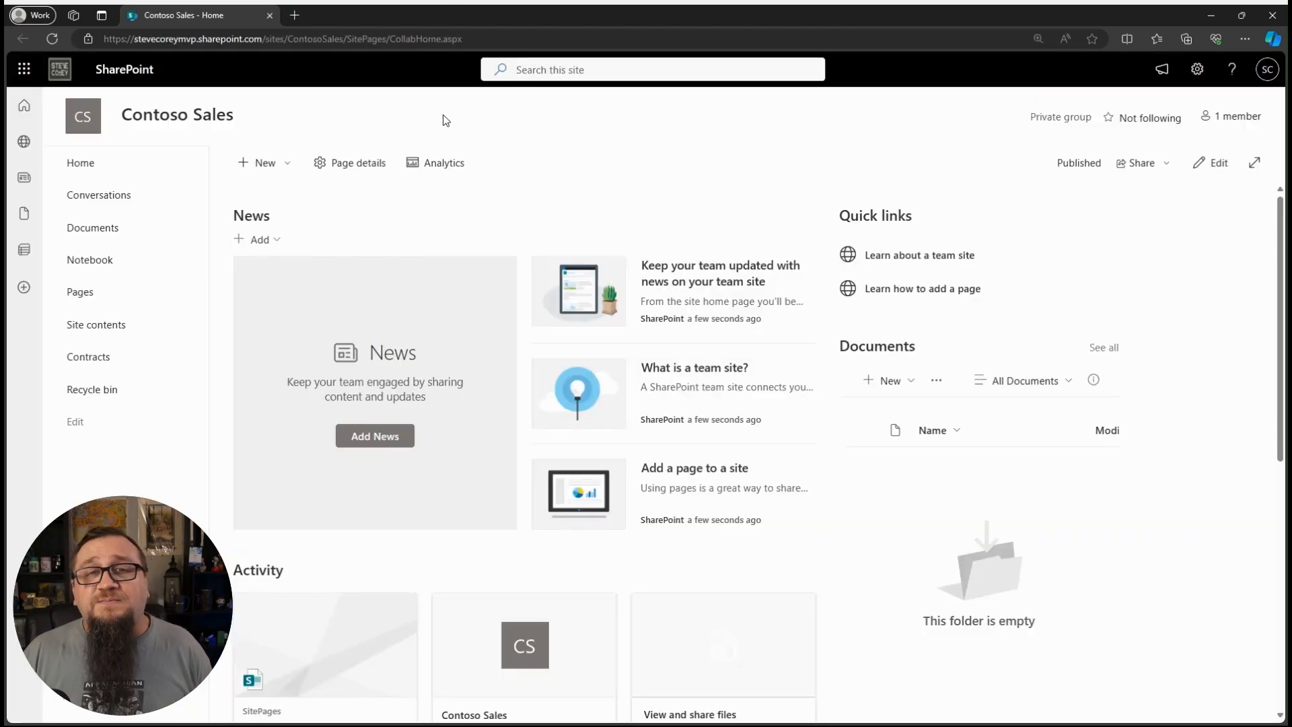
mouse_move(79, 292)
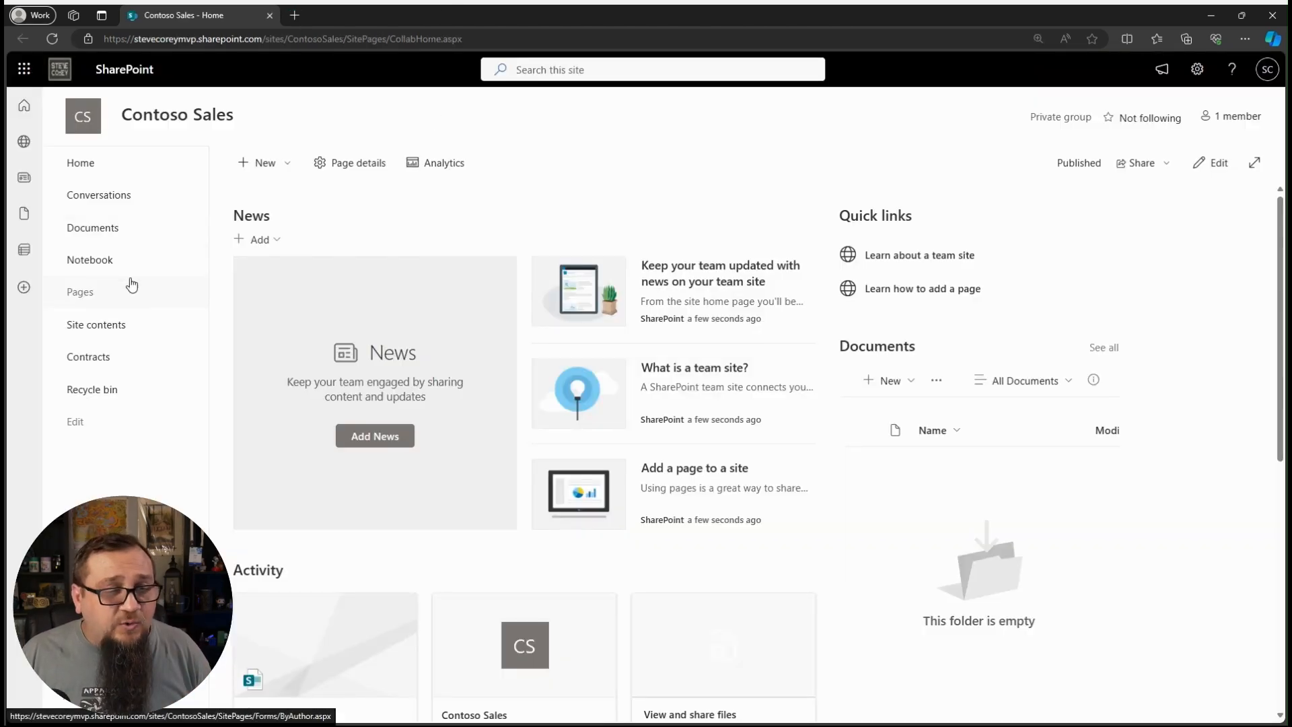
Go to the Contracts library from the Contoso Sales site navigation.
left_click(89, 355)
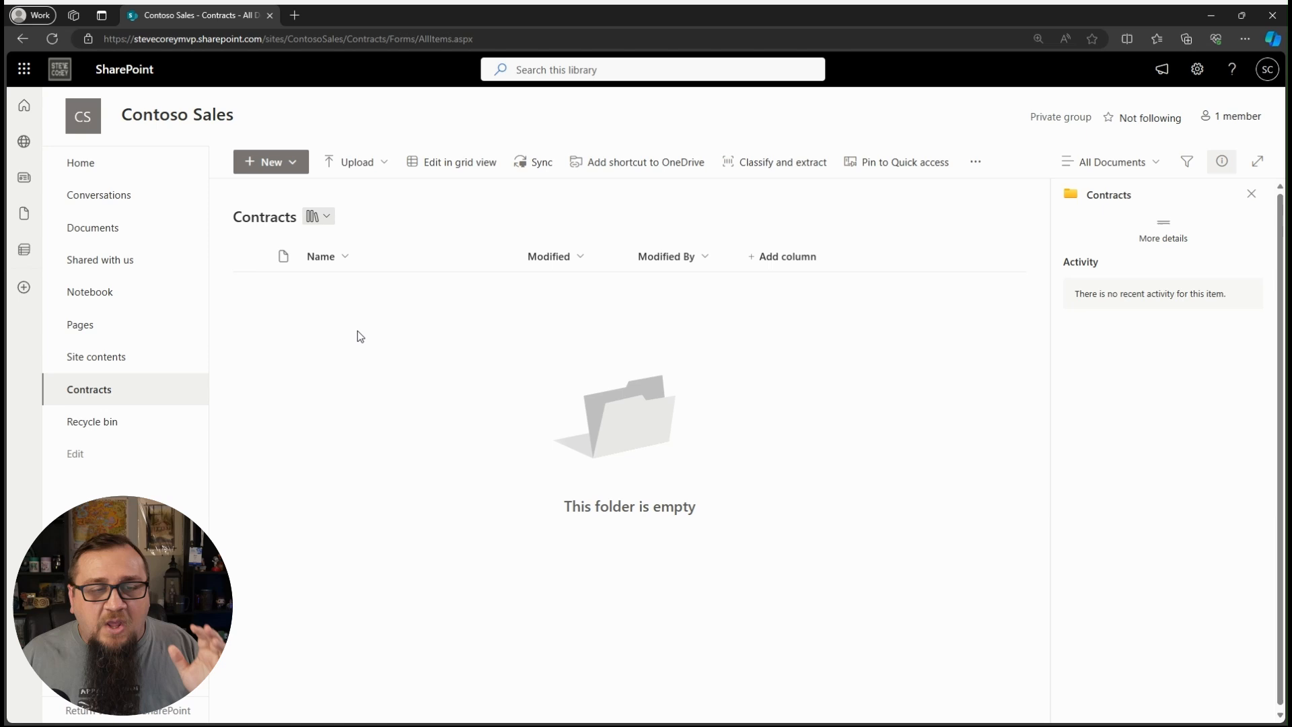
mouse_move(473, 303)
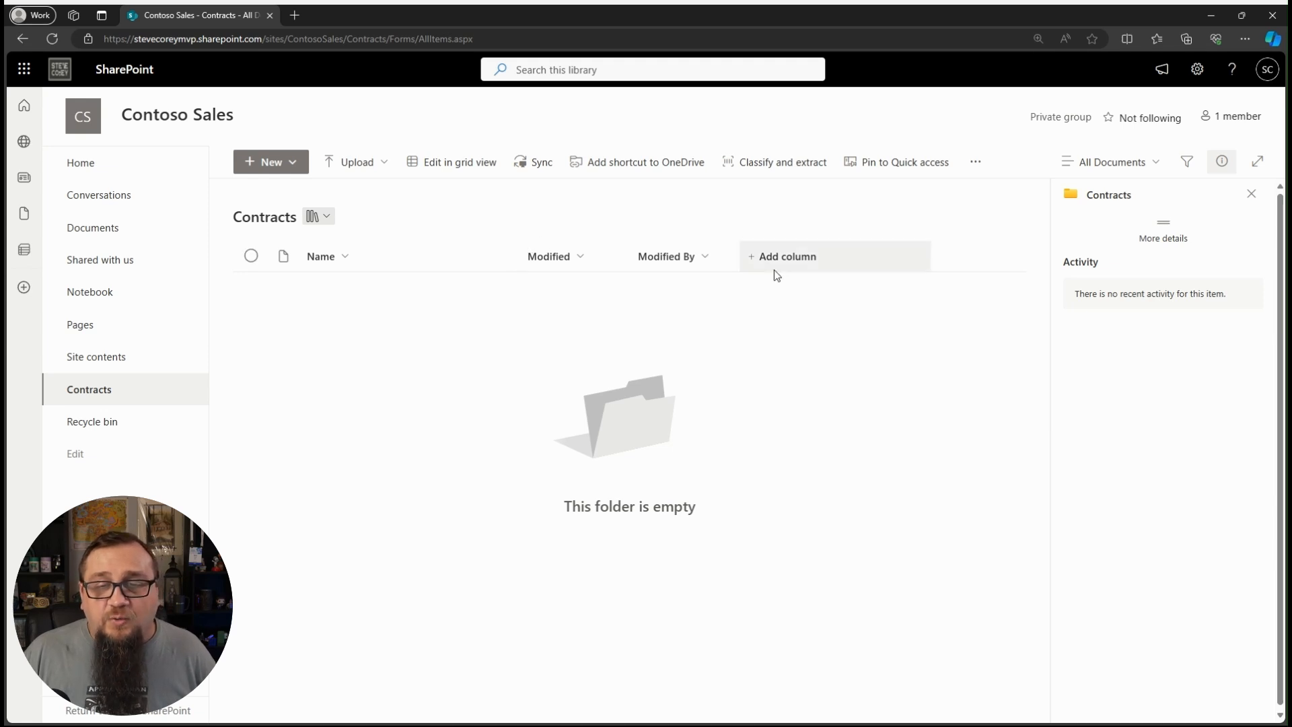
Start a new managed metadata column named Client in the Contracts library.
left_click(786, 256)
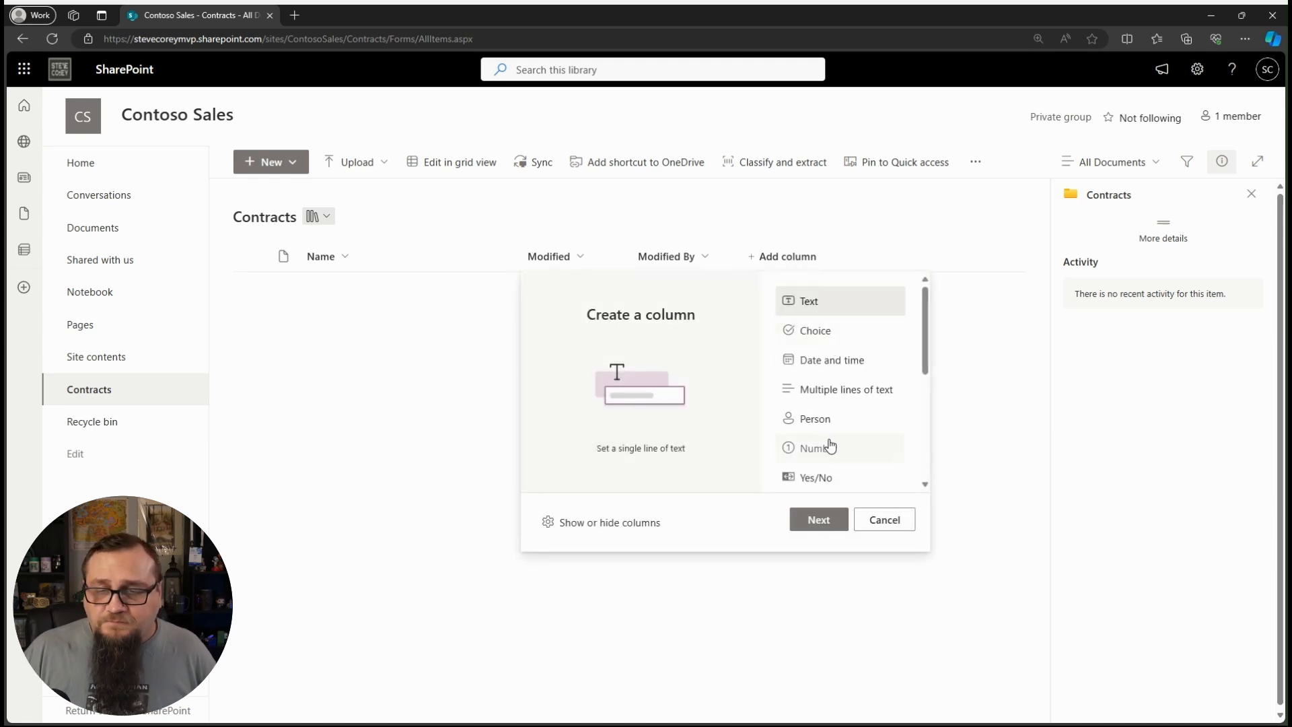
scroll("down", 3)
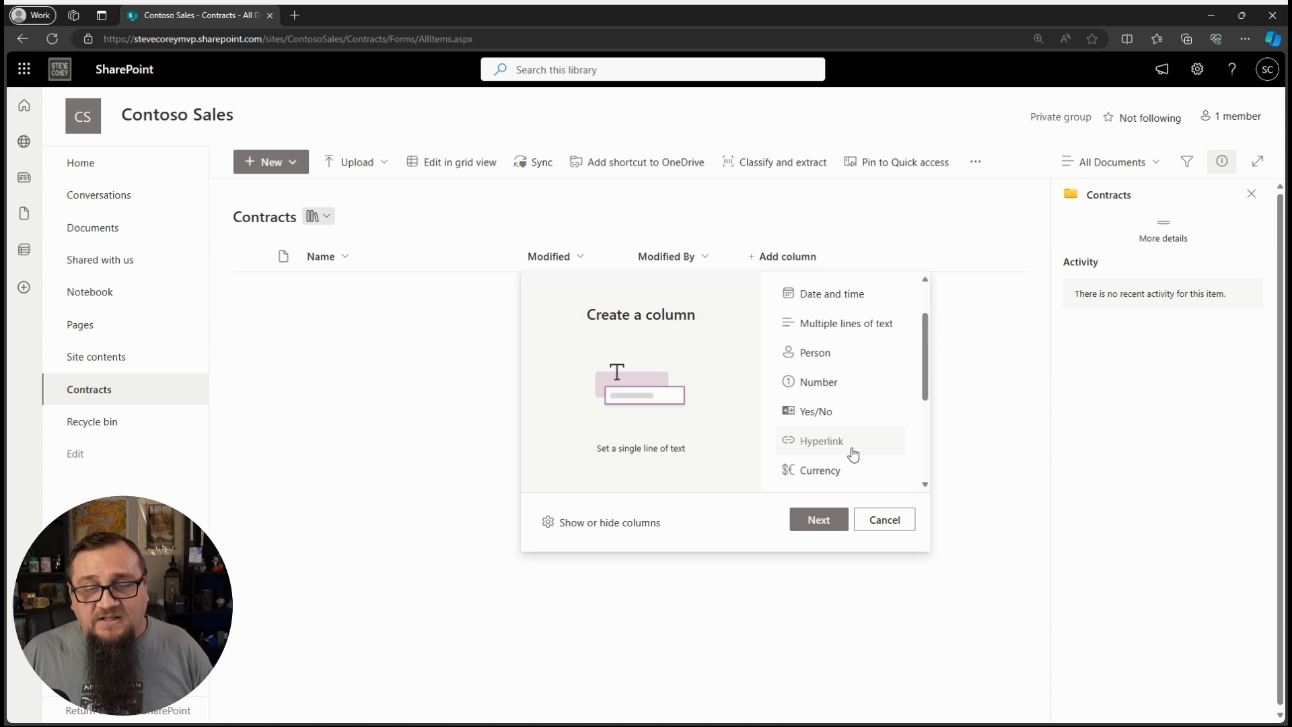
scroll("down", 3)
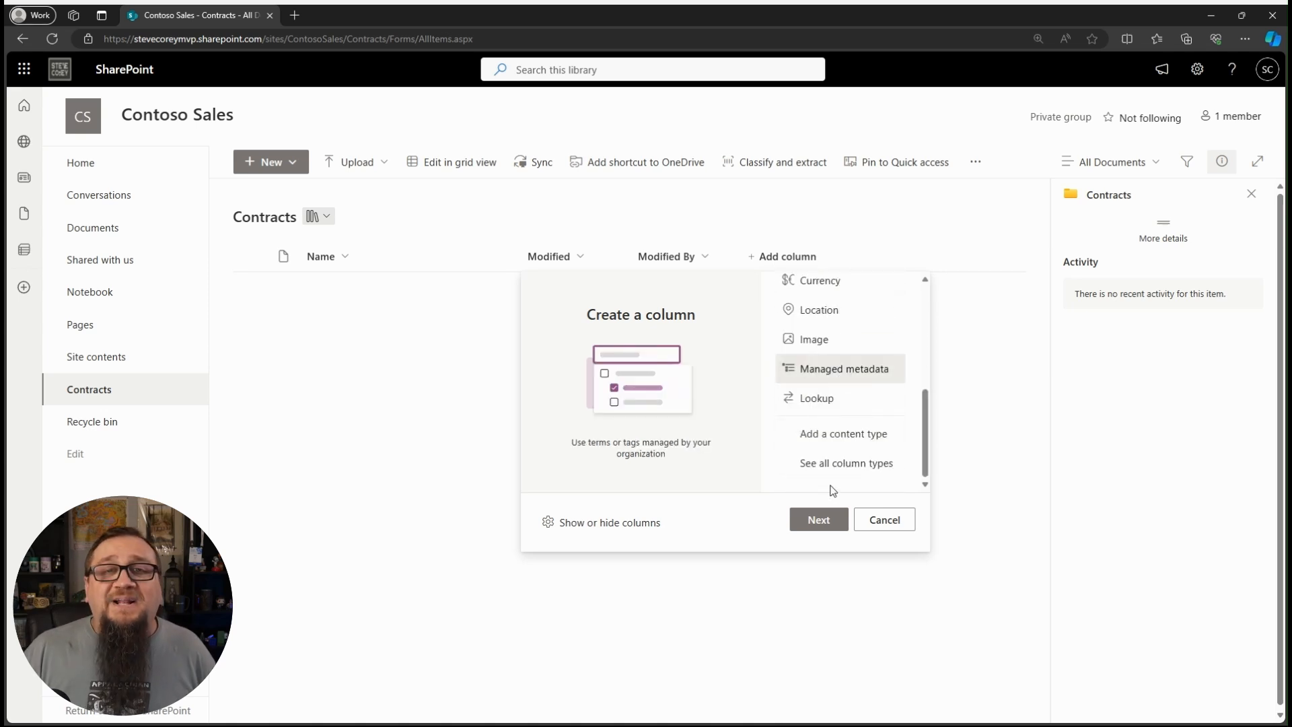
left_click(883, 519)
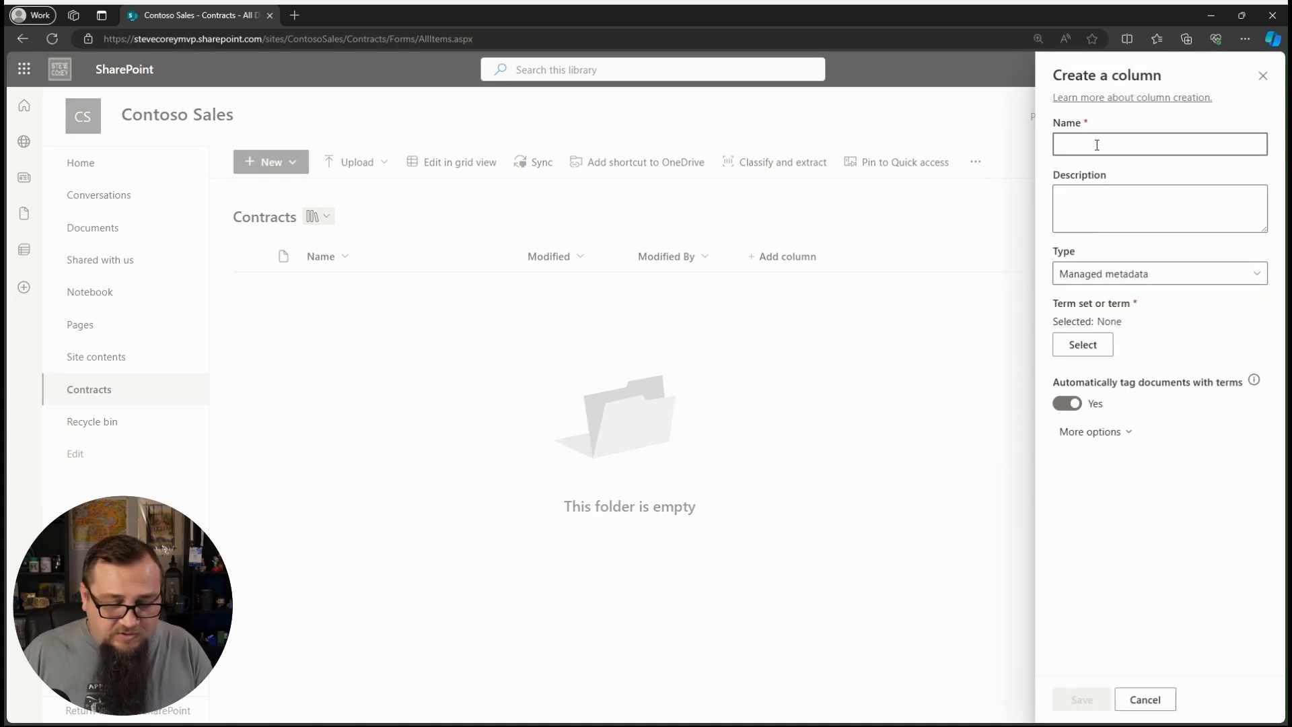
type("Client")
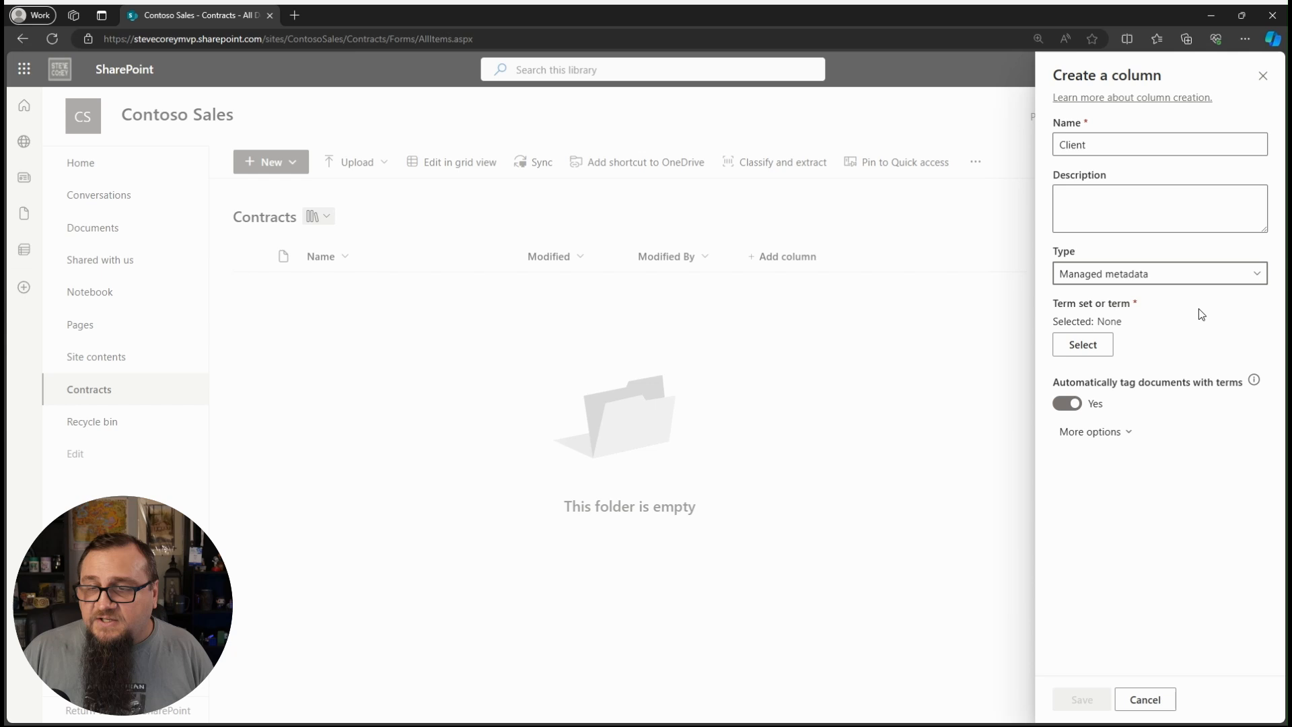
Link the Client column to the Clients term set with automatic document tagging on.
left_click(1082, 345)
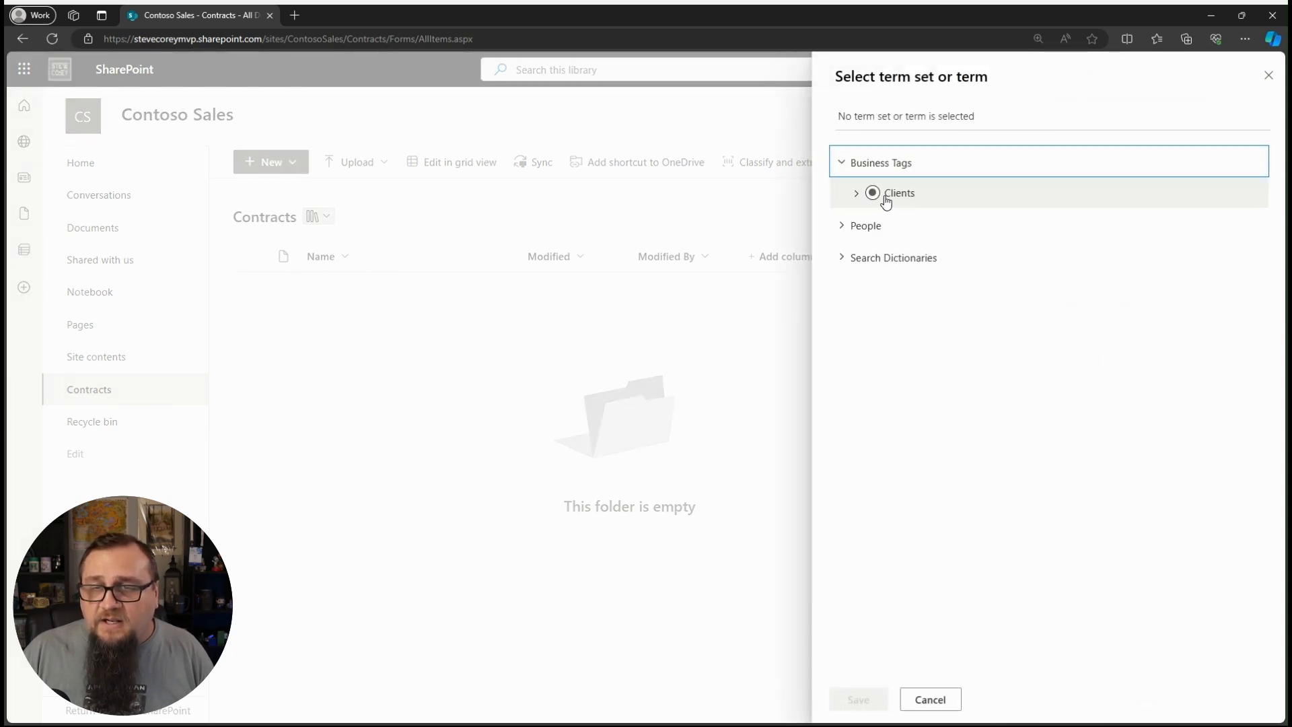
left_click(872, 193)
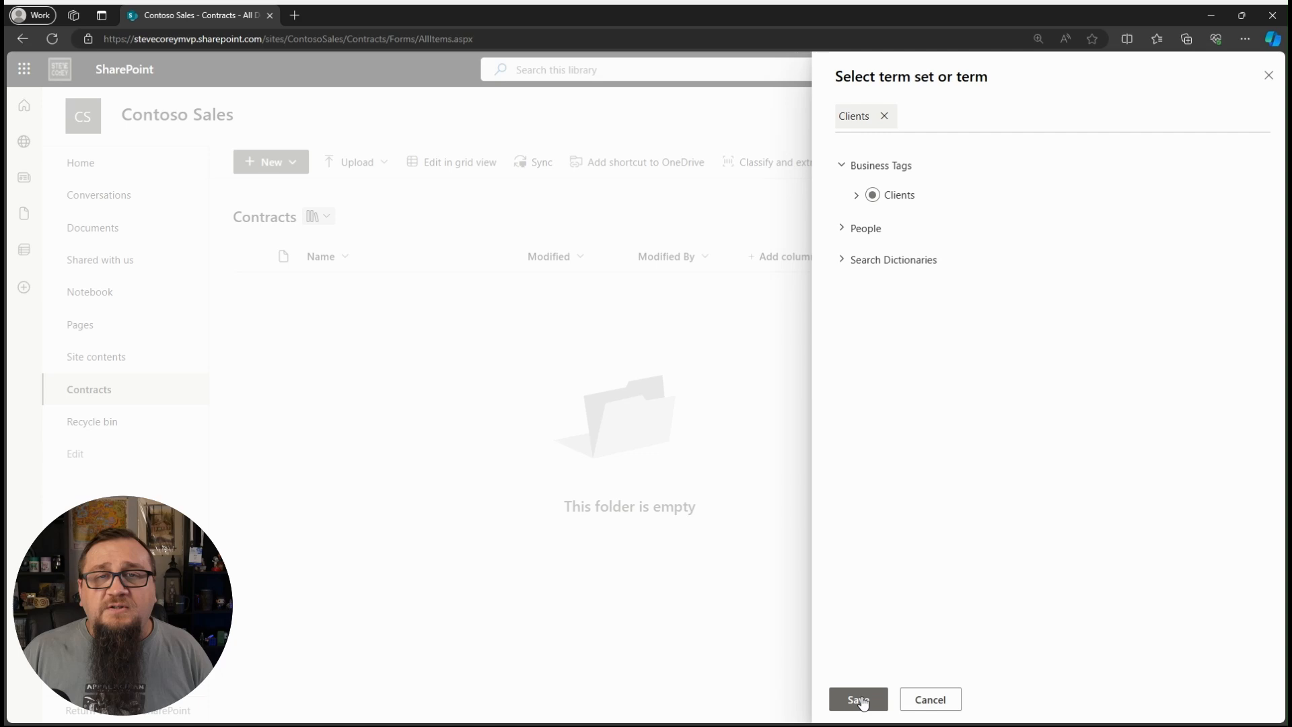
left_click(858, 698)
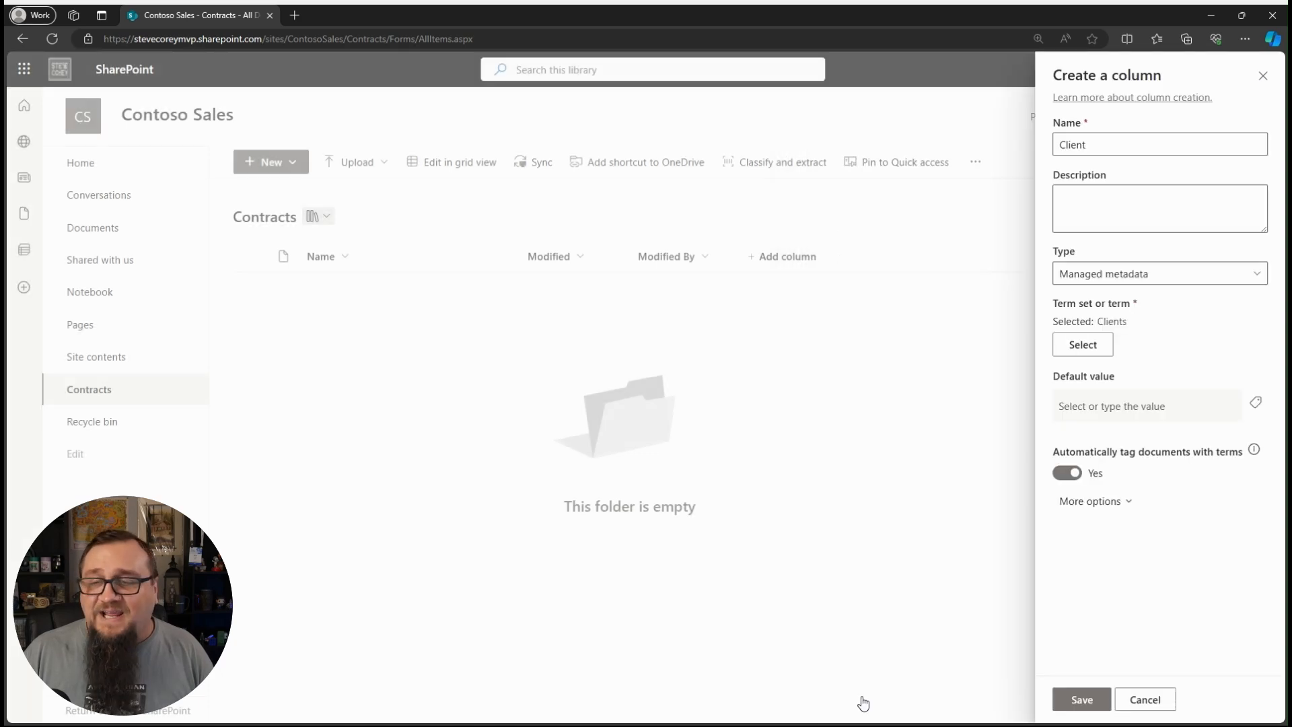
left_click(1066, 472)
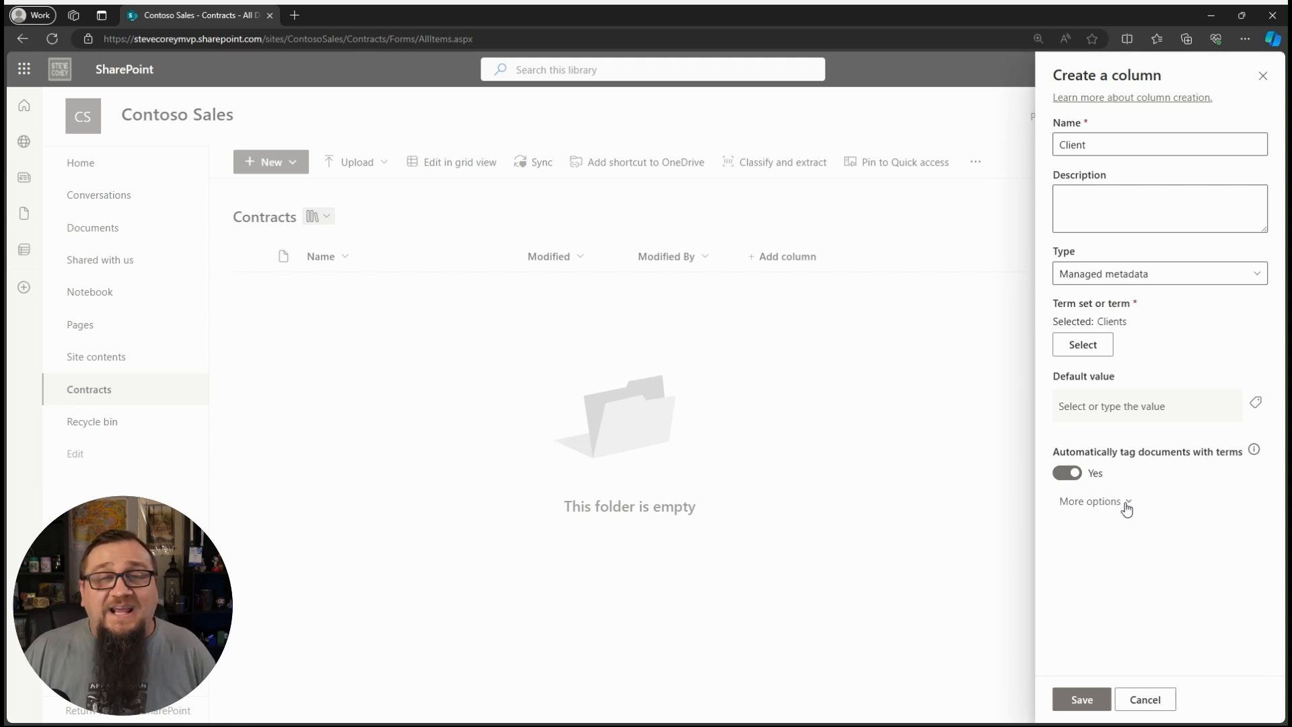
Keep Term only display, disallow multiple values, and save the Client column.
left_click(1090, 500)
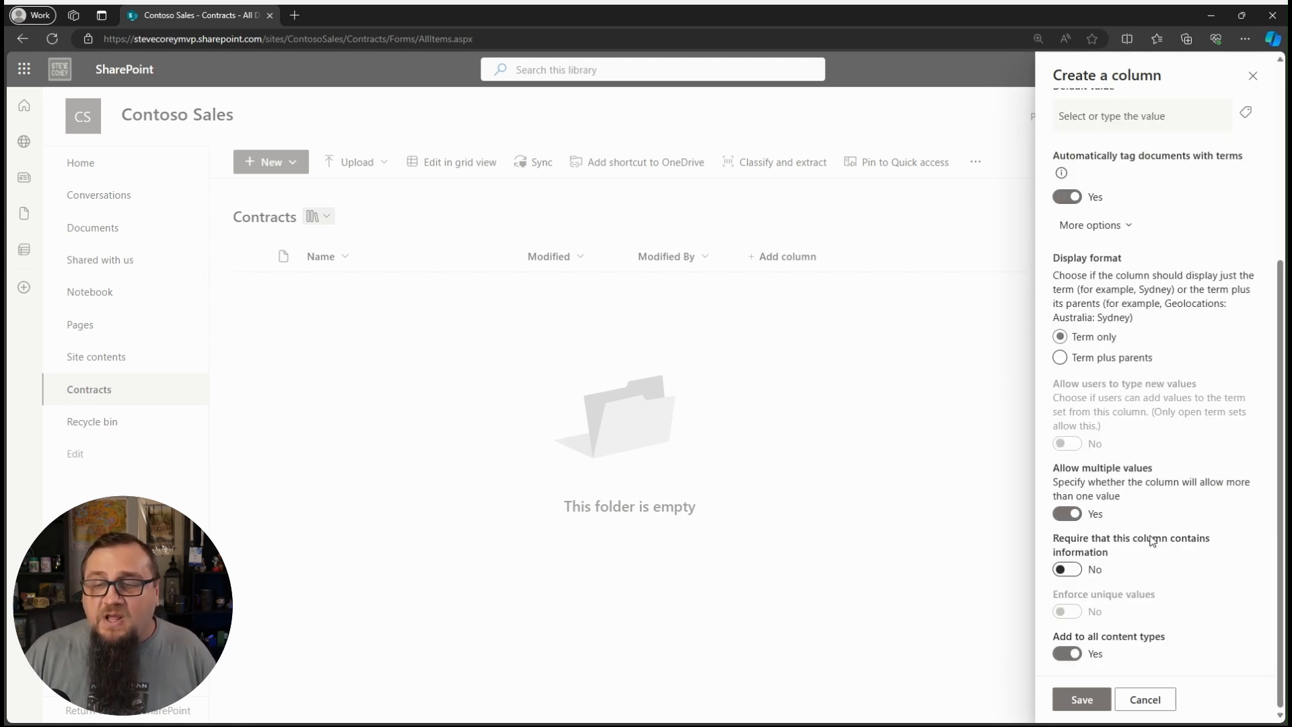
mouse_move(1172, 531)
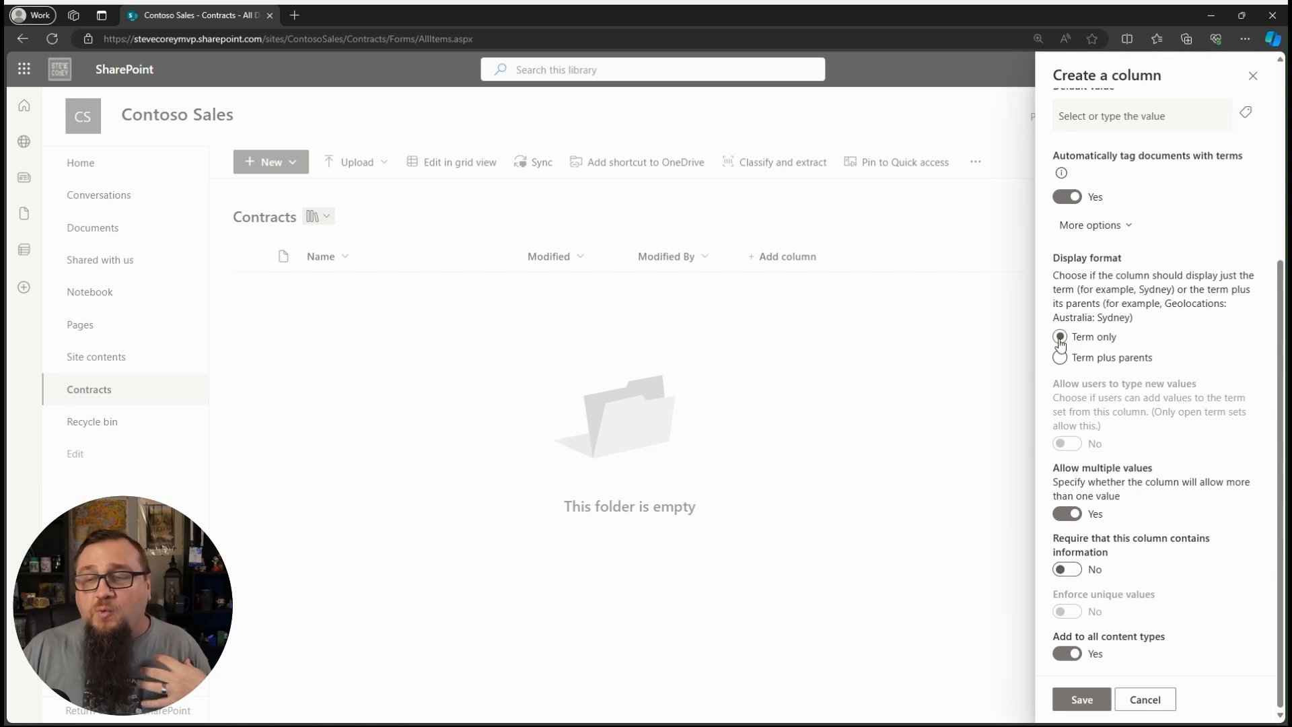
left_click(1060, 336)
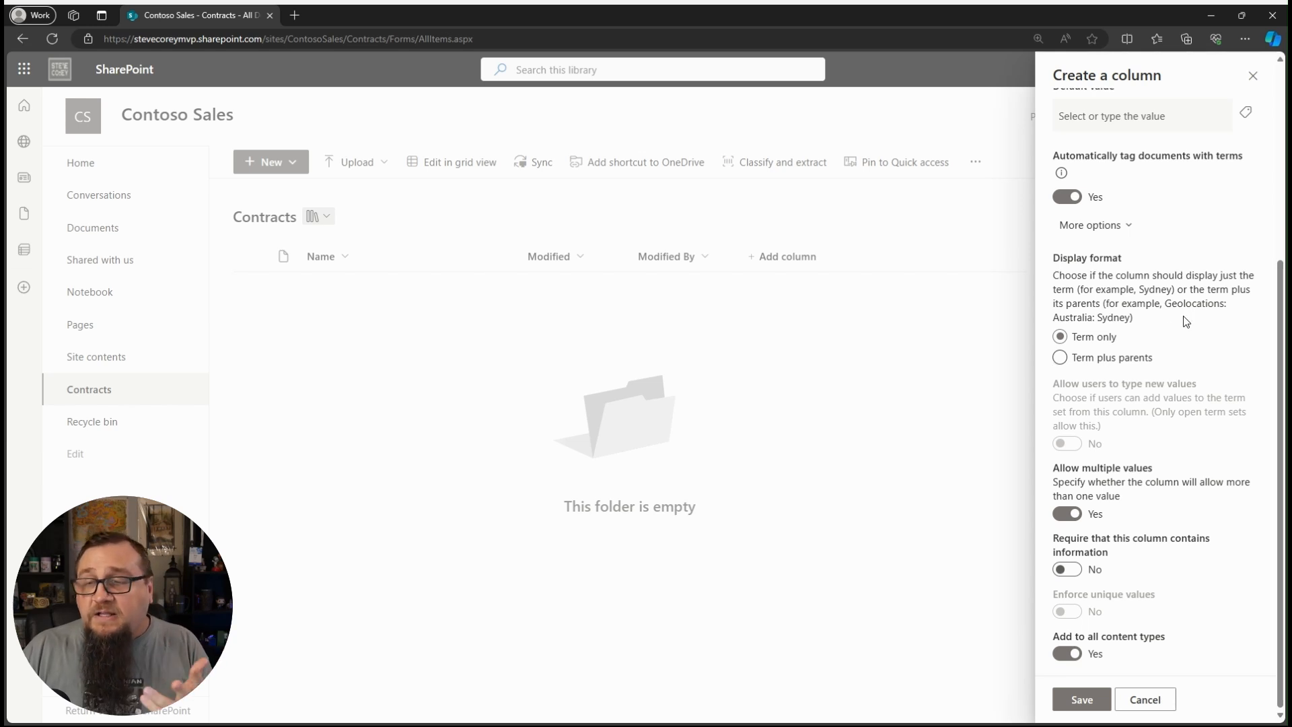
mouse_move(1144, 298)
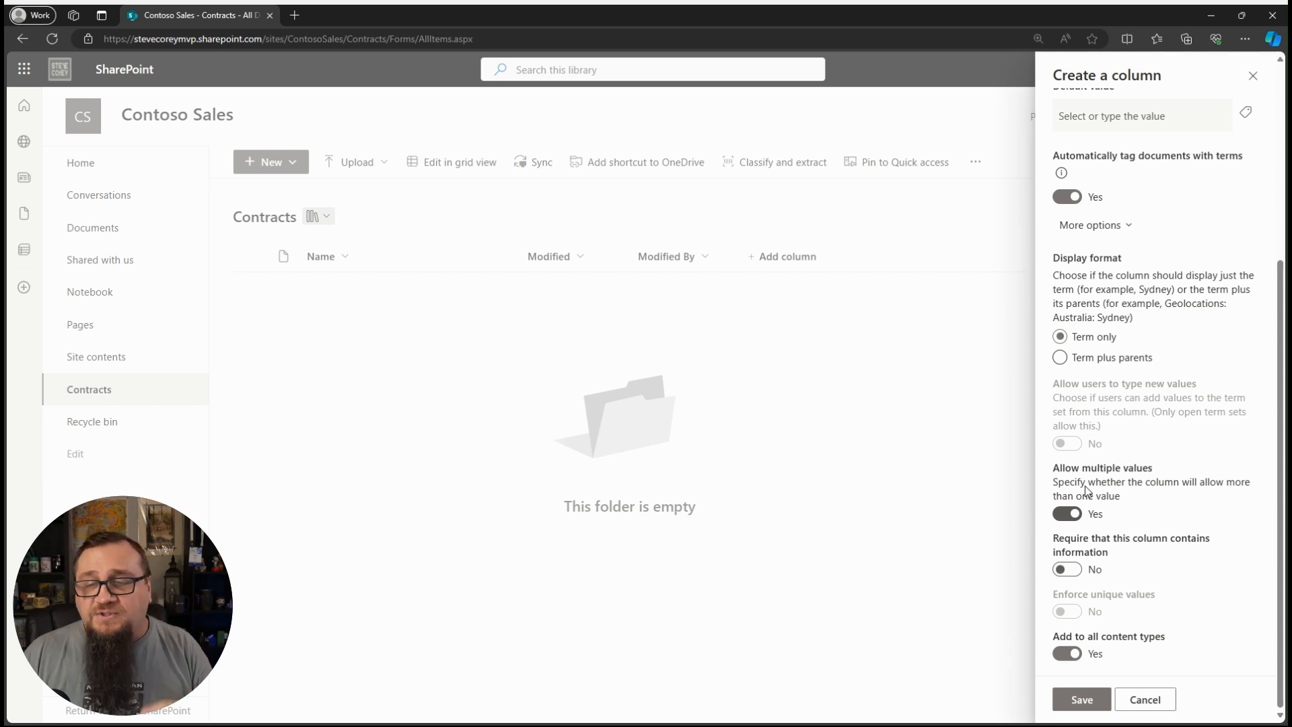
left_click(1066, 513)
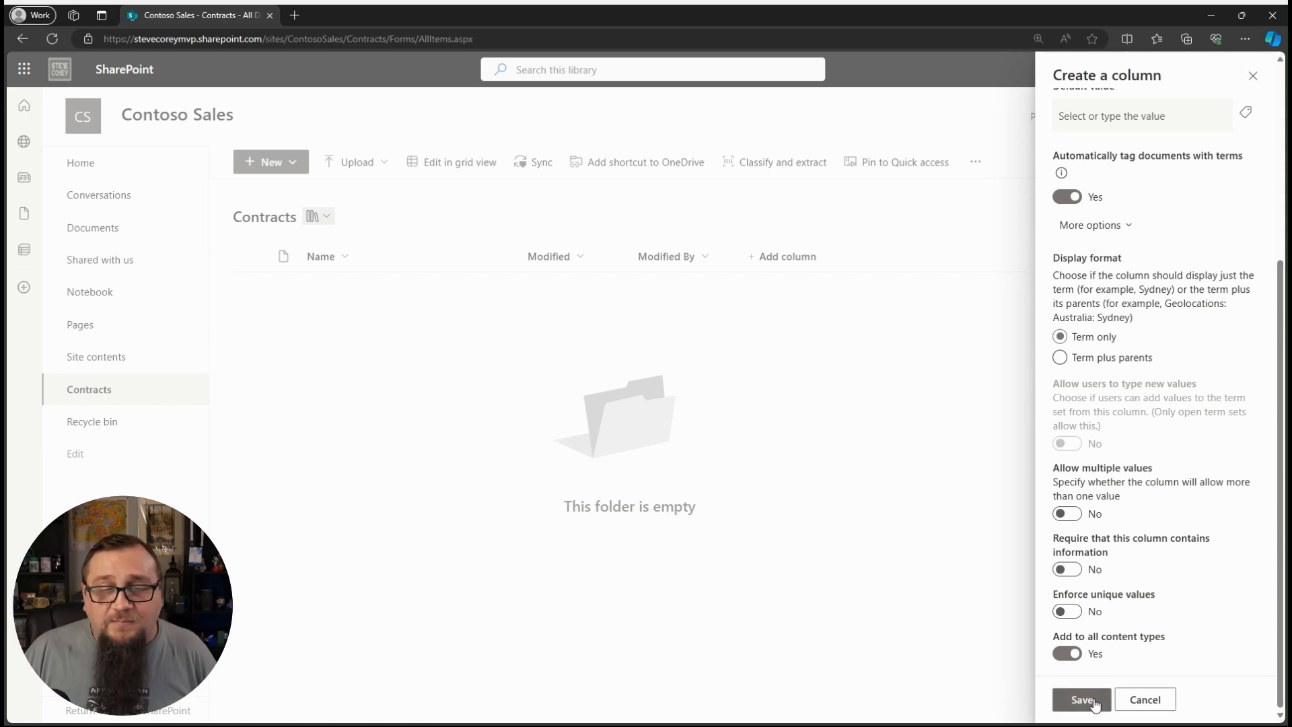
left_click(1082, 699)
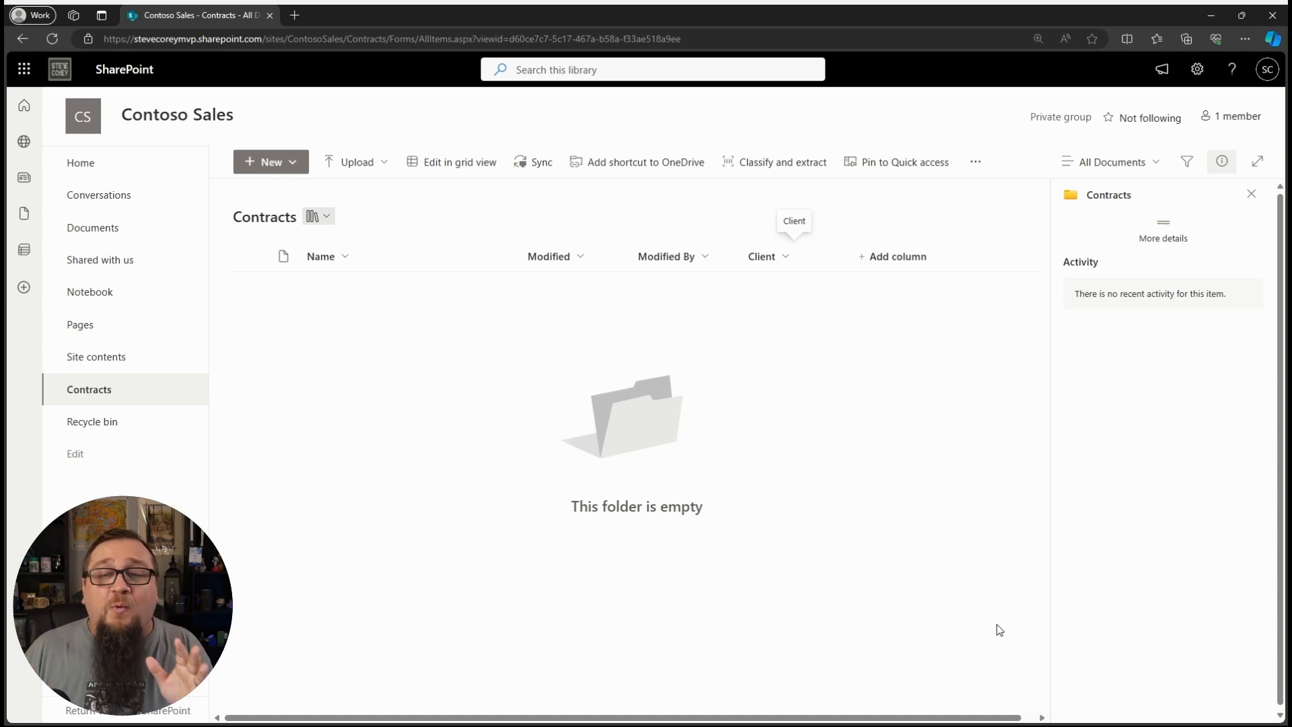
mouse_move(759, 256)
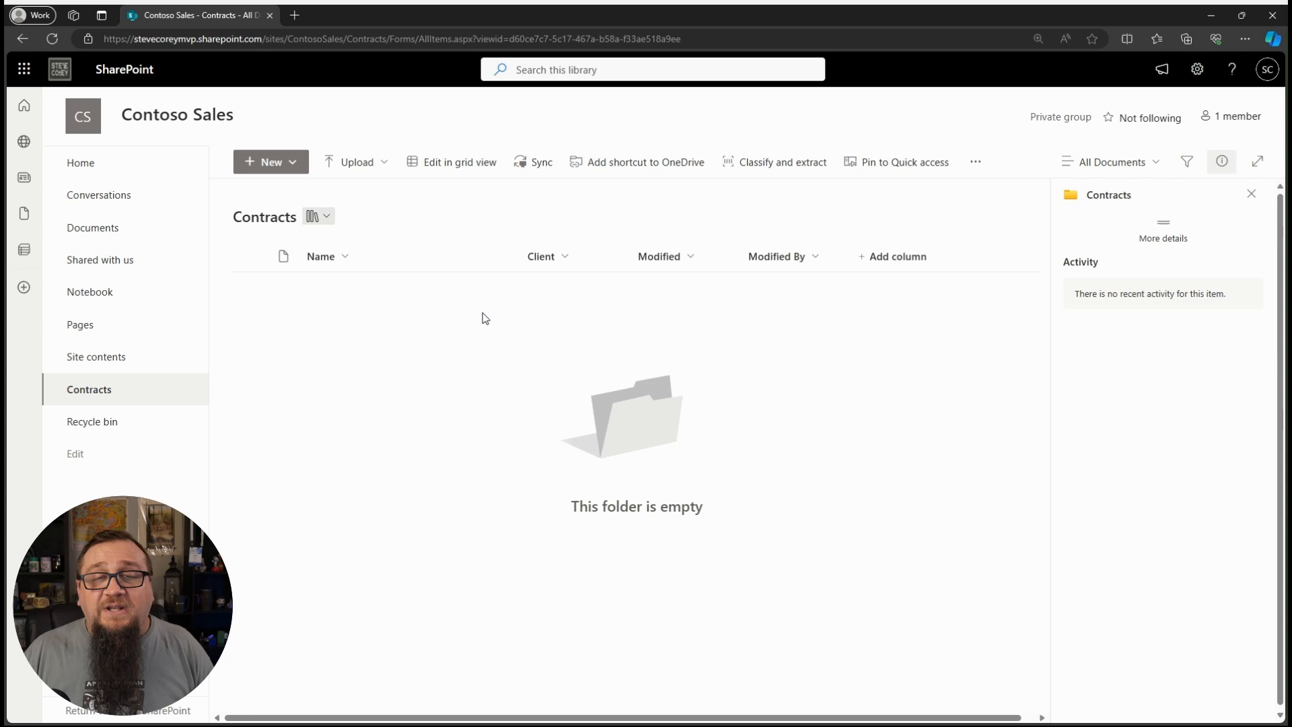
mouse_move(670, 483)
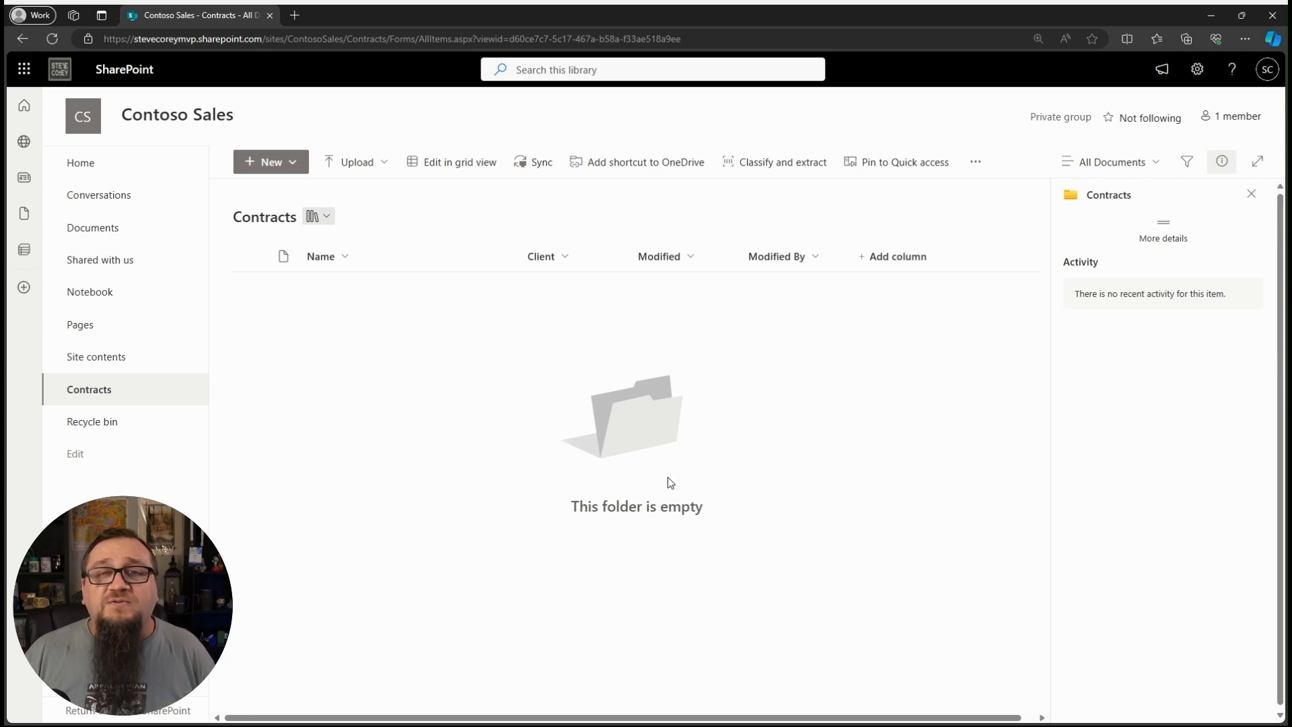
mouse_move(759, 644)
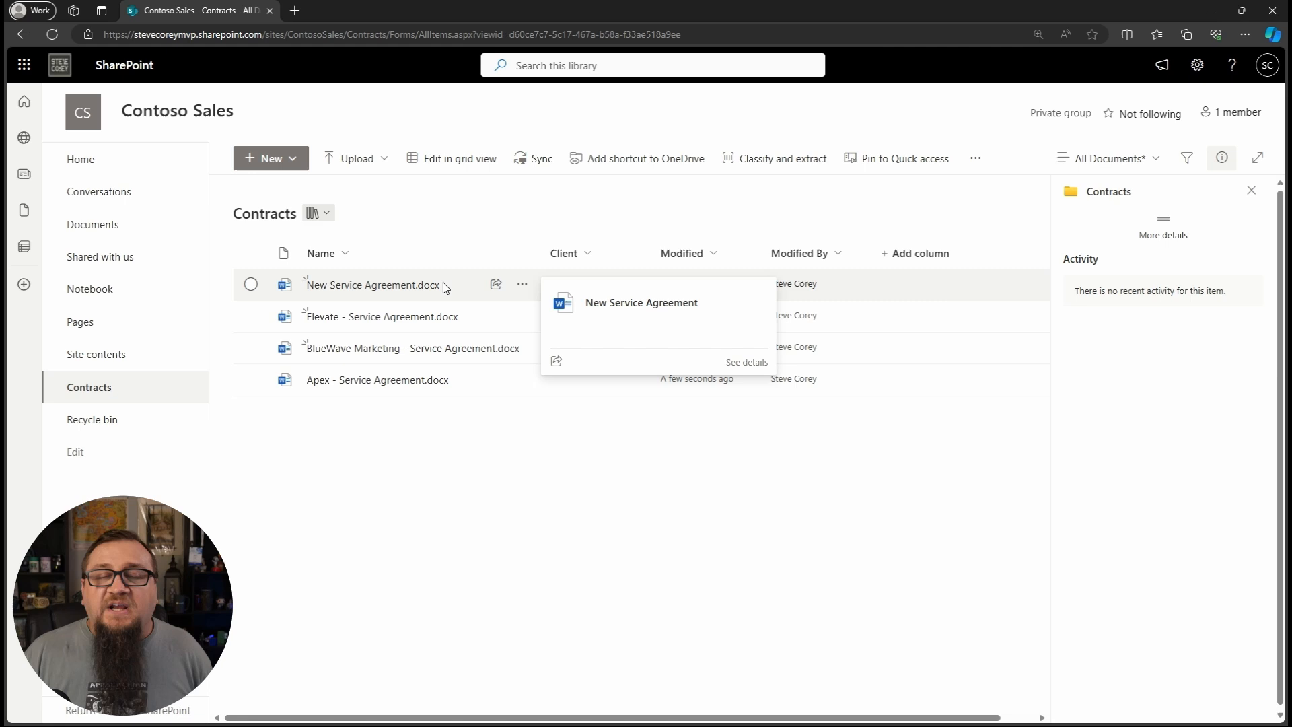
mouse_move(426, 437)
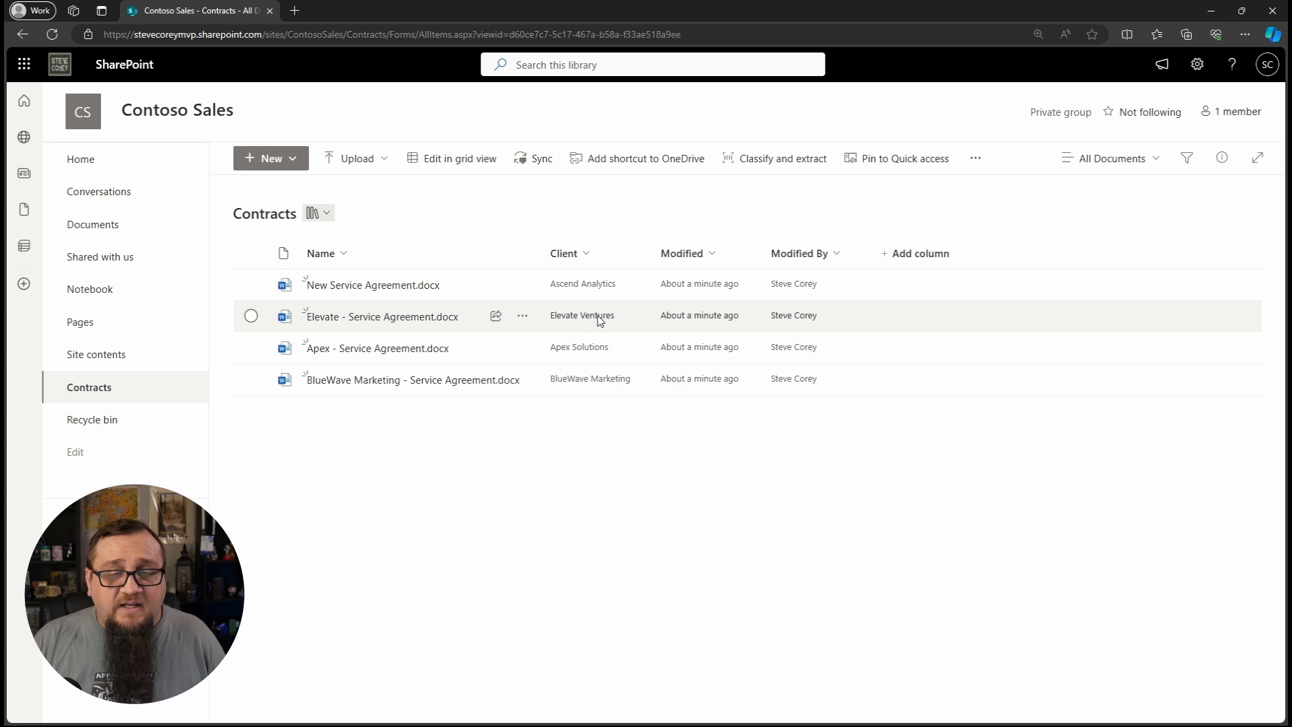
mouse_move(371, 284)
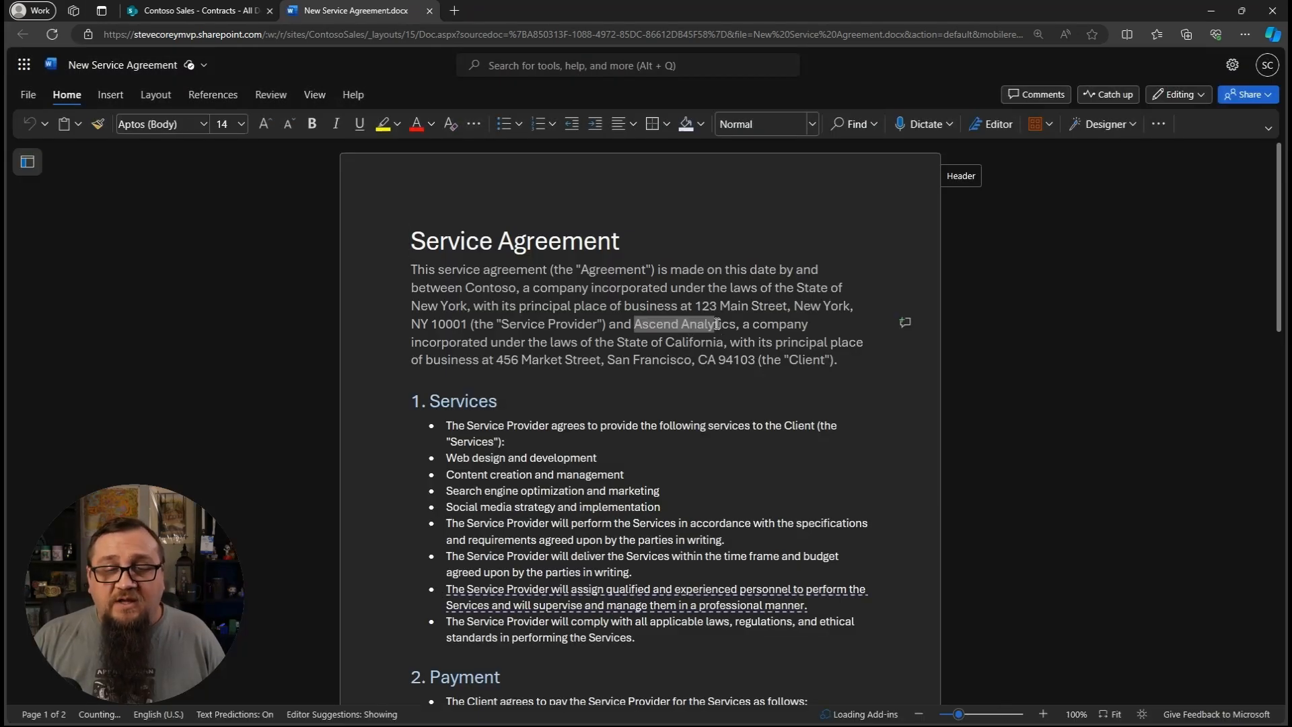
Close the Word tab and select New Service Agreement.docx in the Contracts library.
left_click(196, 9)
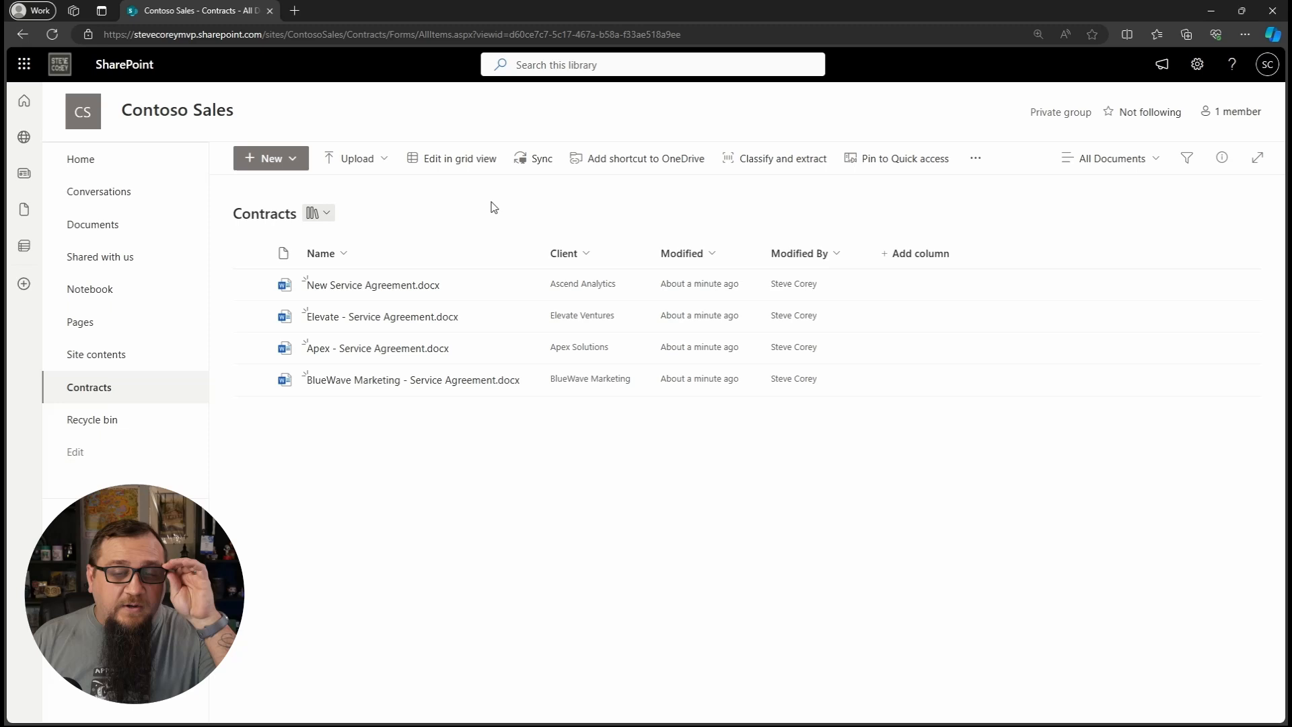
left_click(251, 284)
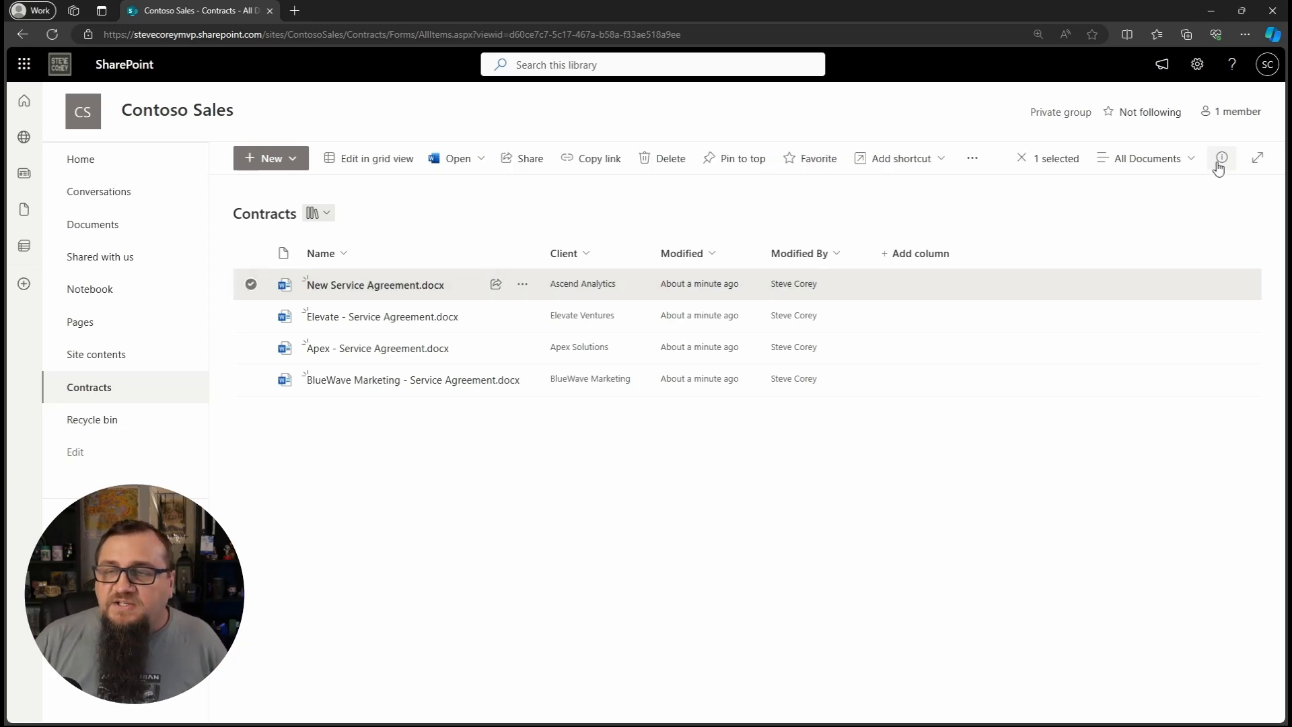
View the details pane for New Service Agreement.docx showing its Client property auto-tagged as Ascend Analytics.
left_click(1221, 159)
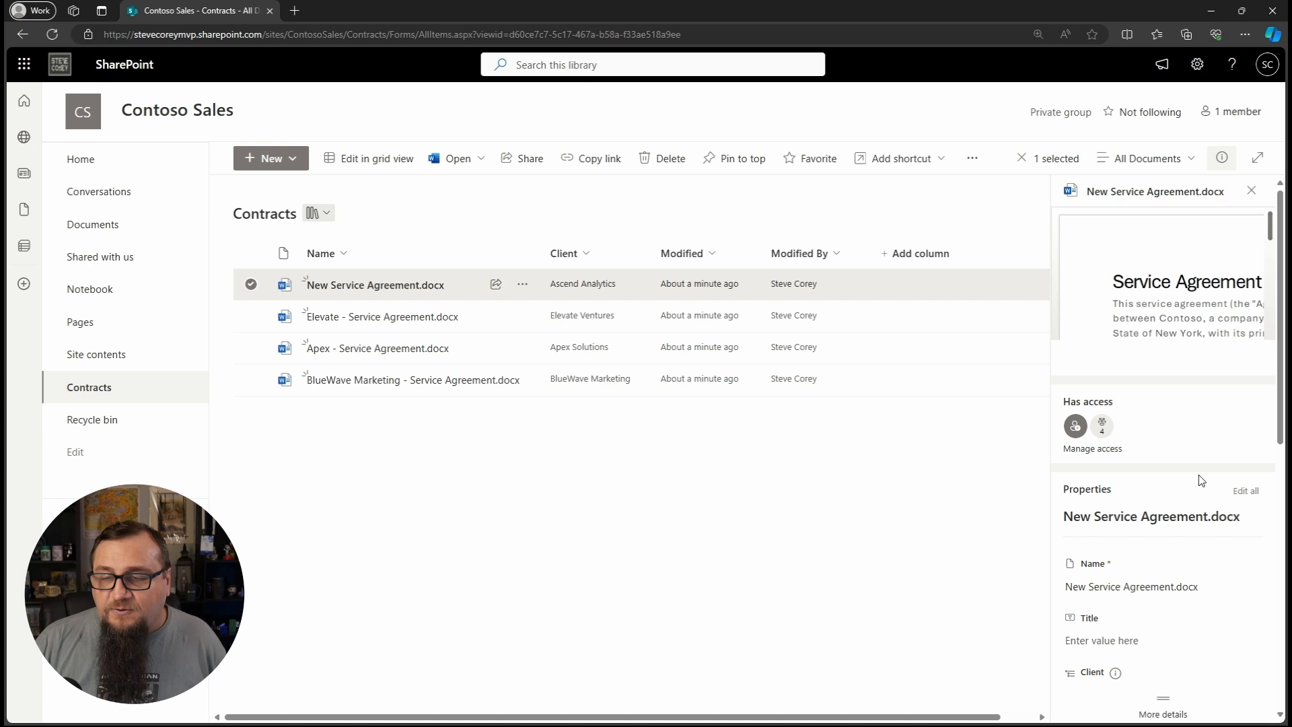
scroll("down", 3)
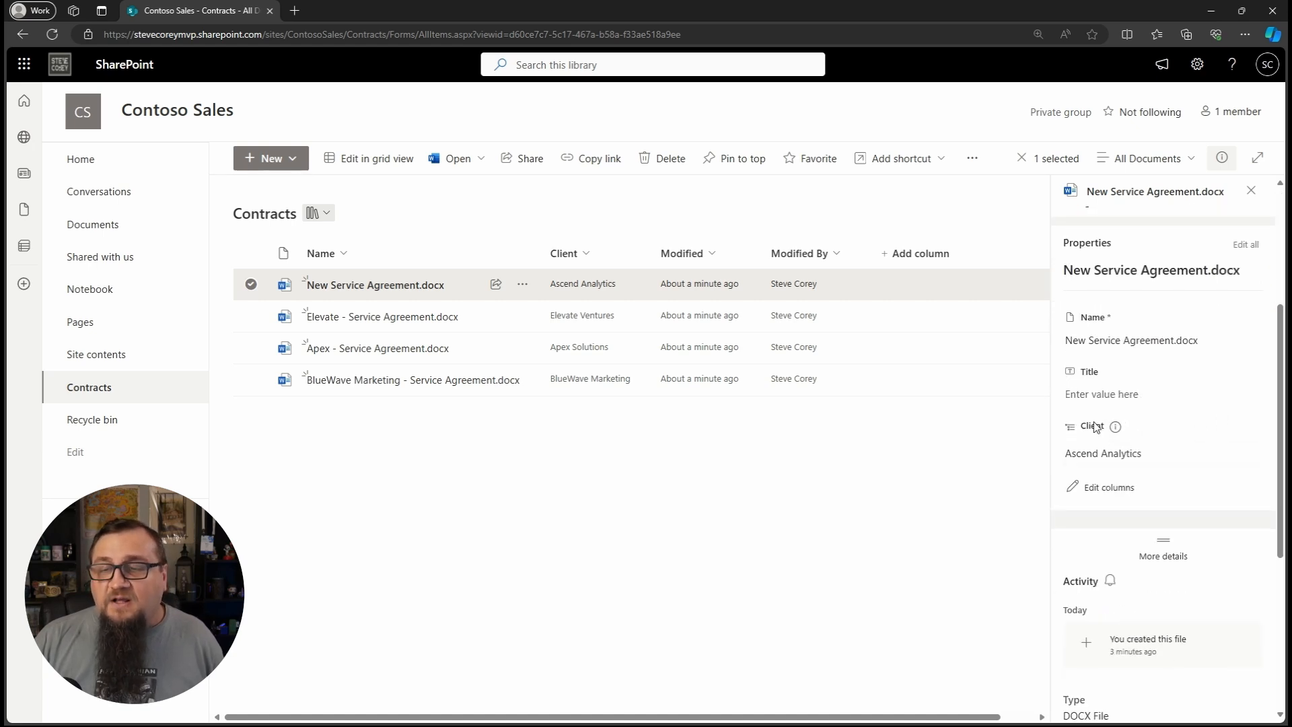
mouse_move(1116, 428)
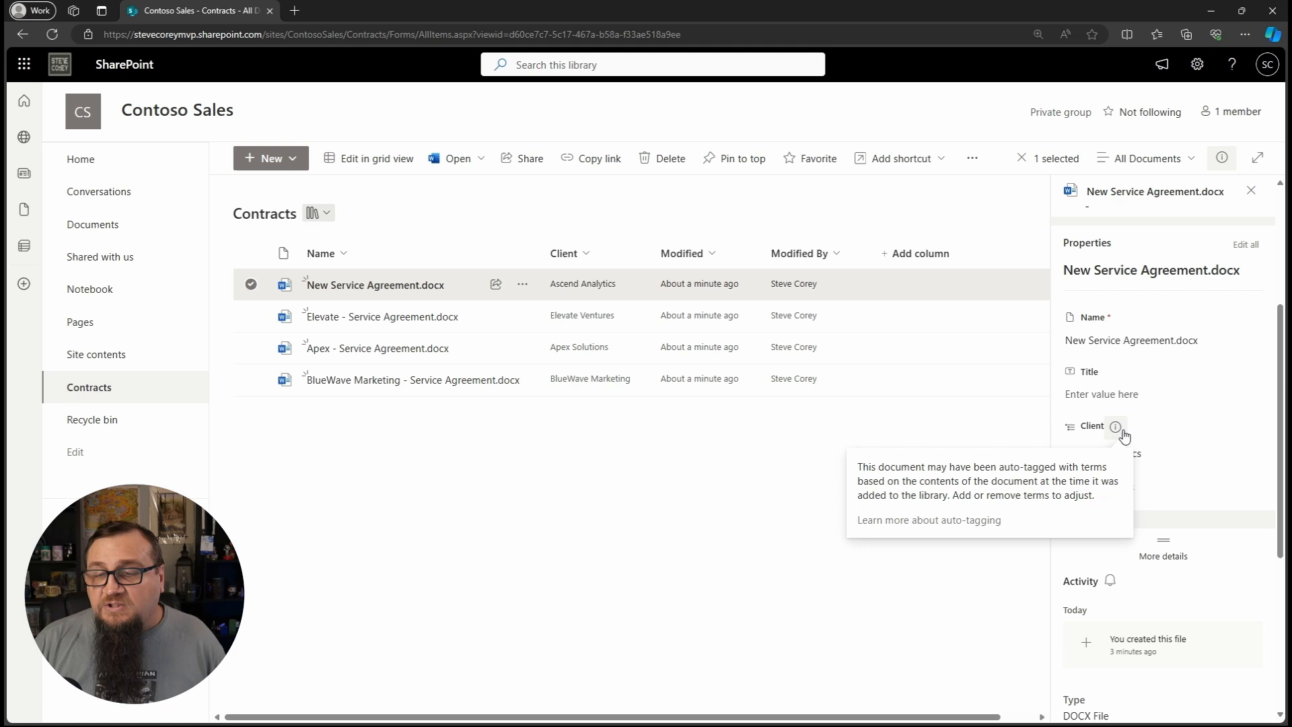
mouse_move(1129, 432)
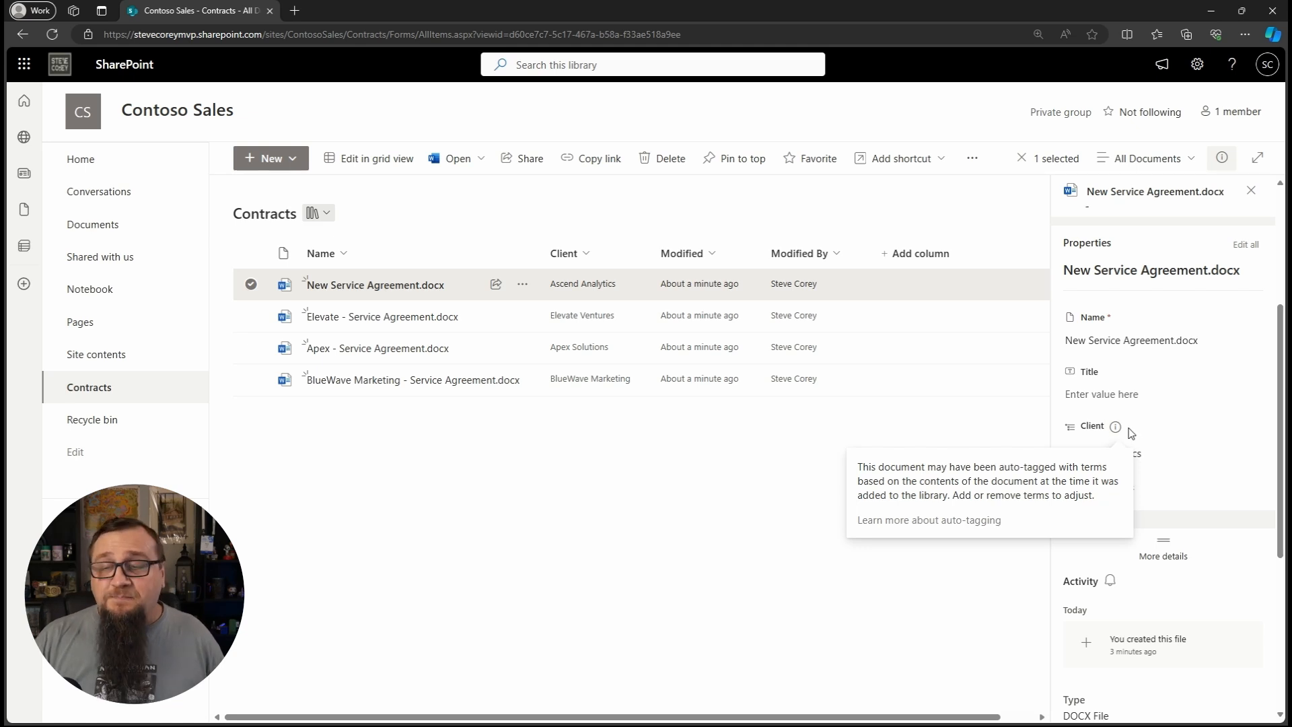